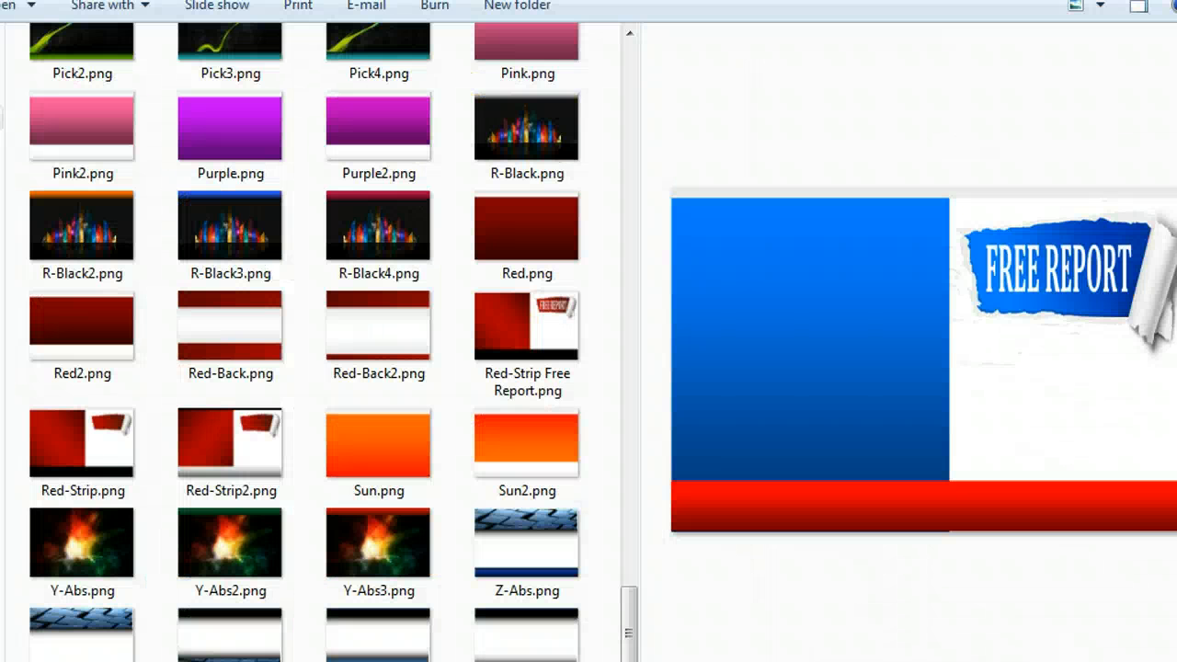
{"action": "mouse_move", "coordinate": [790, 530]}
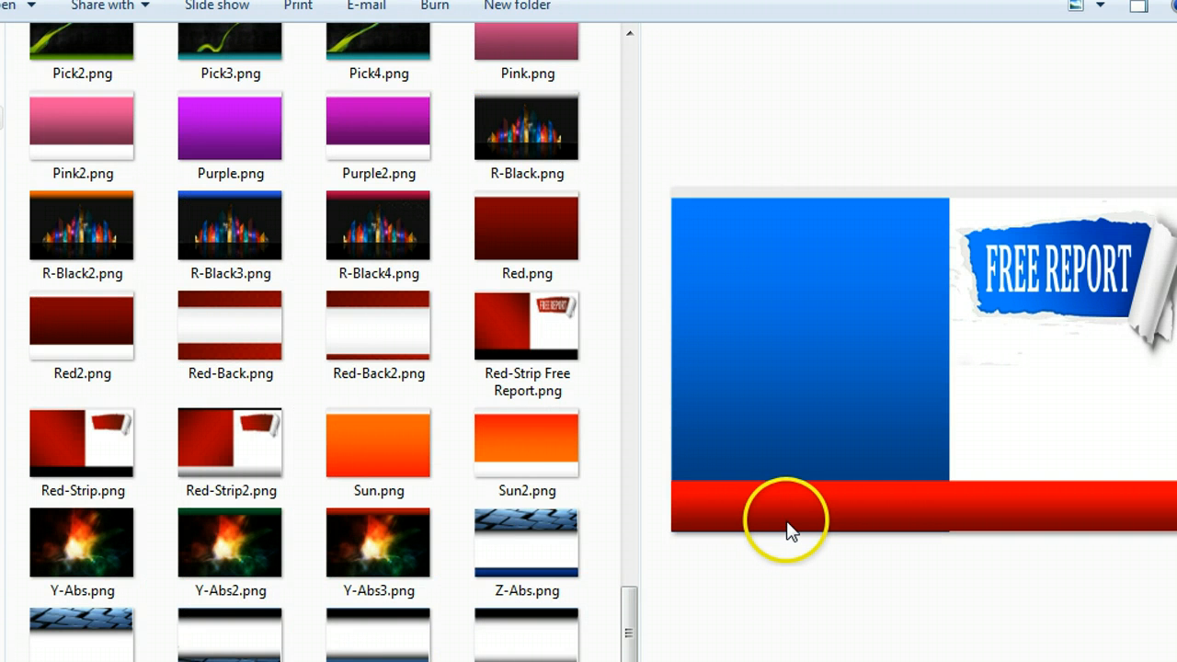
Step: Preview the Free Report strip backgrounds, the Girl image and the Modern, Gold Shine, green shine and DarkBlue3 covers
{"action": "left_click", "coordinate": [526, 441]}
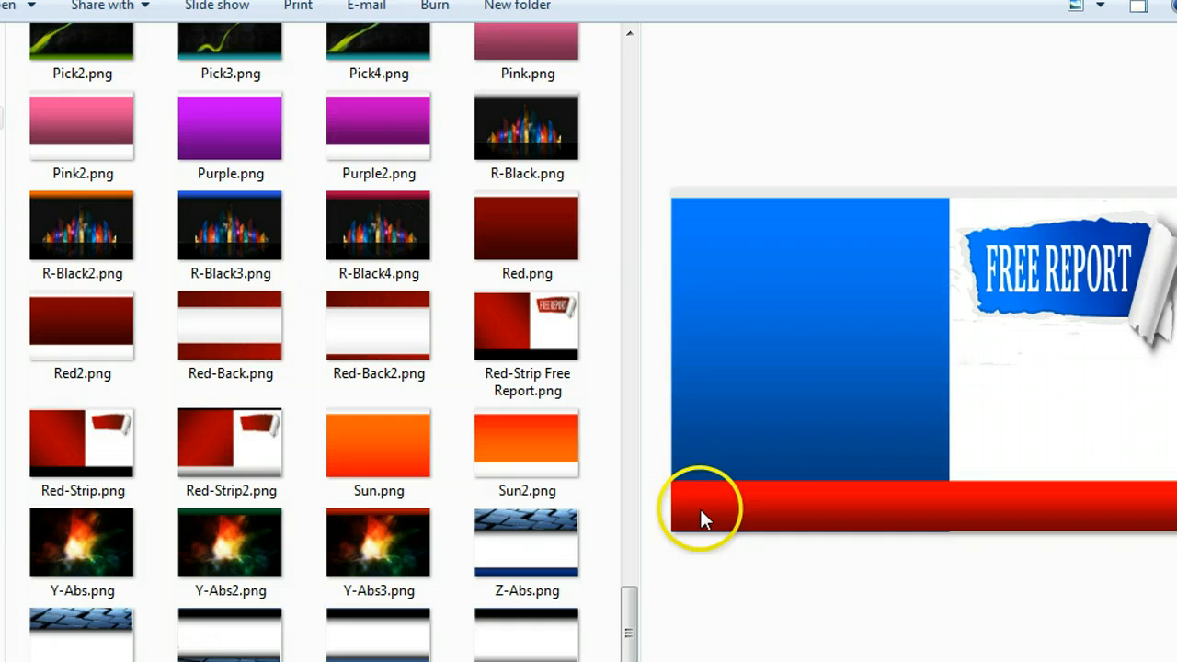
{"action": "mouse_move", "coordinate": [618, 297]}
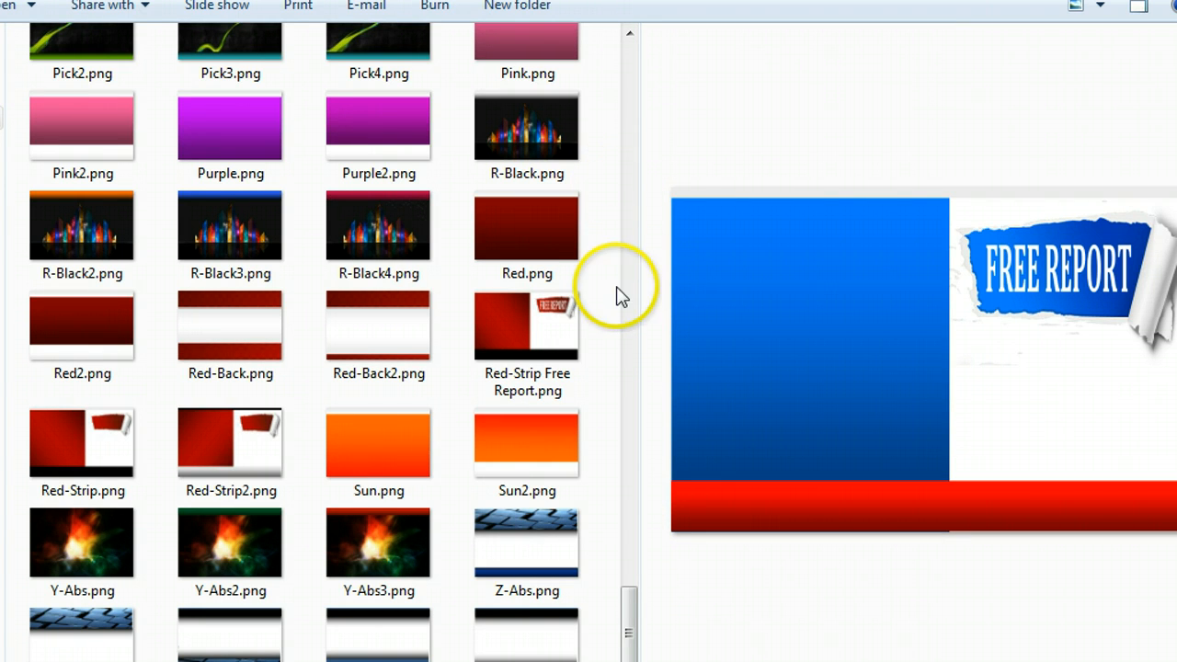
{"action": "left_click", "coordinate": [518, 327]}
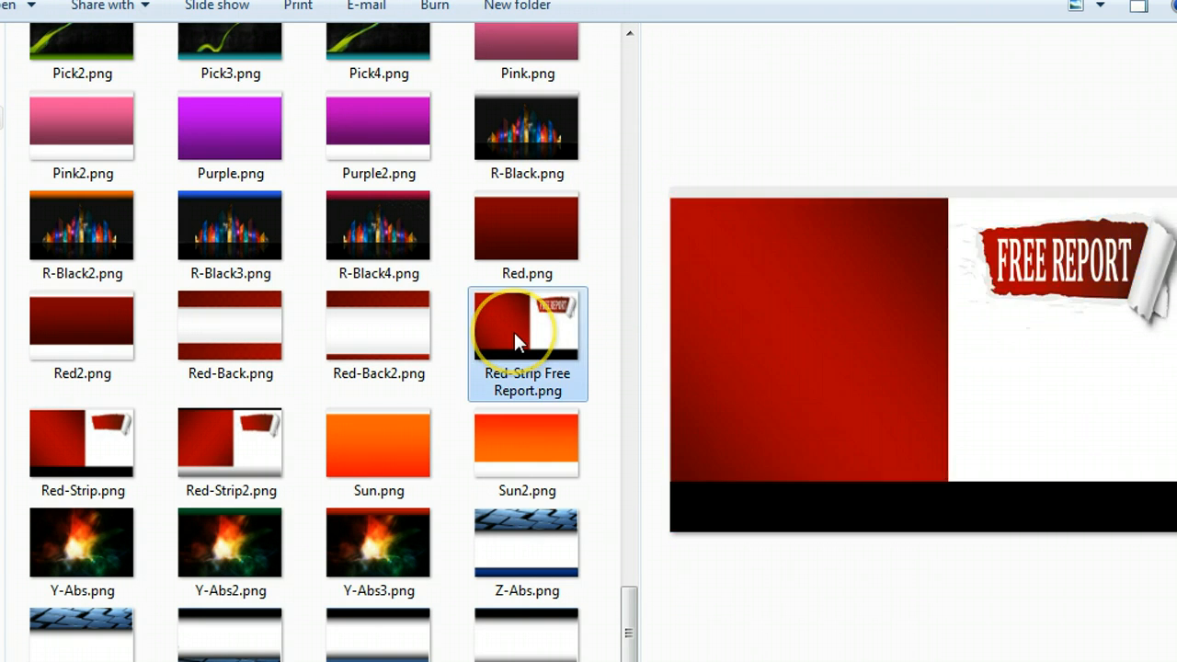
{"action": "left_click", "coordinate": [525, 126]}
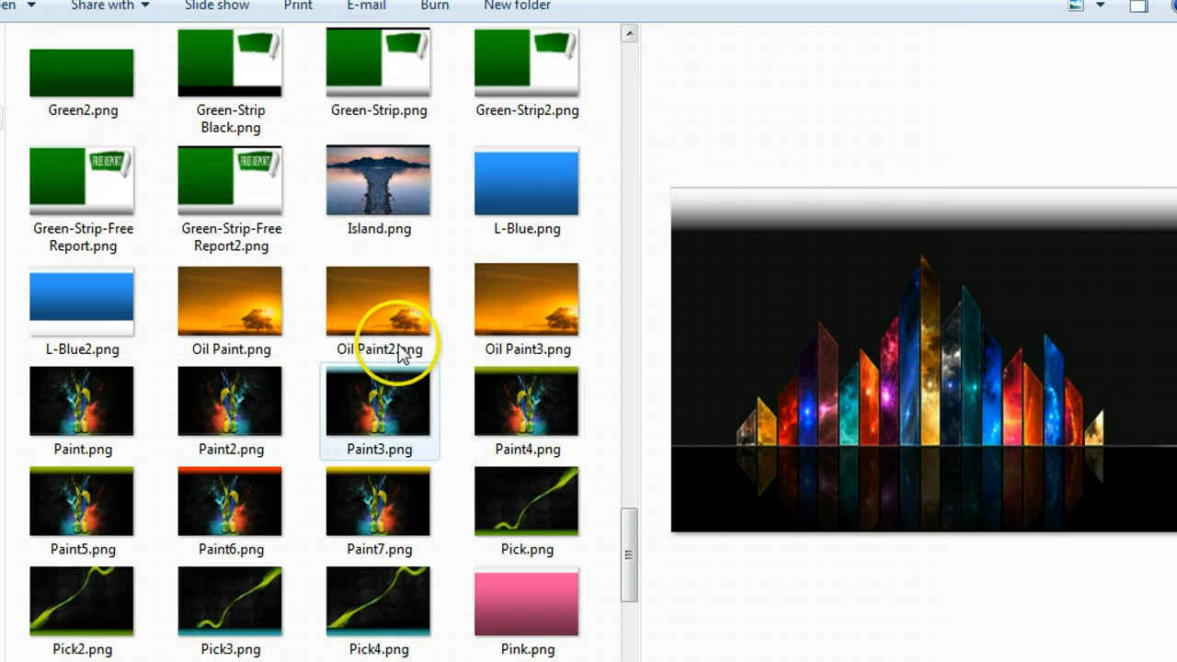
{"action": "left_click", "coordinate": [232, 180]}
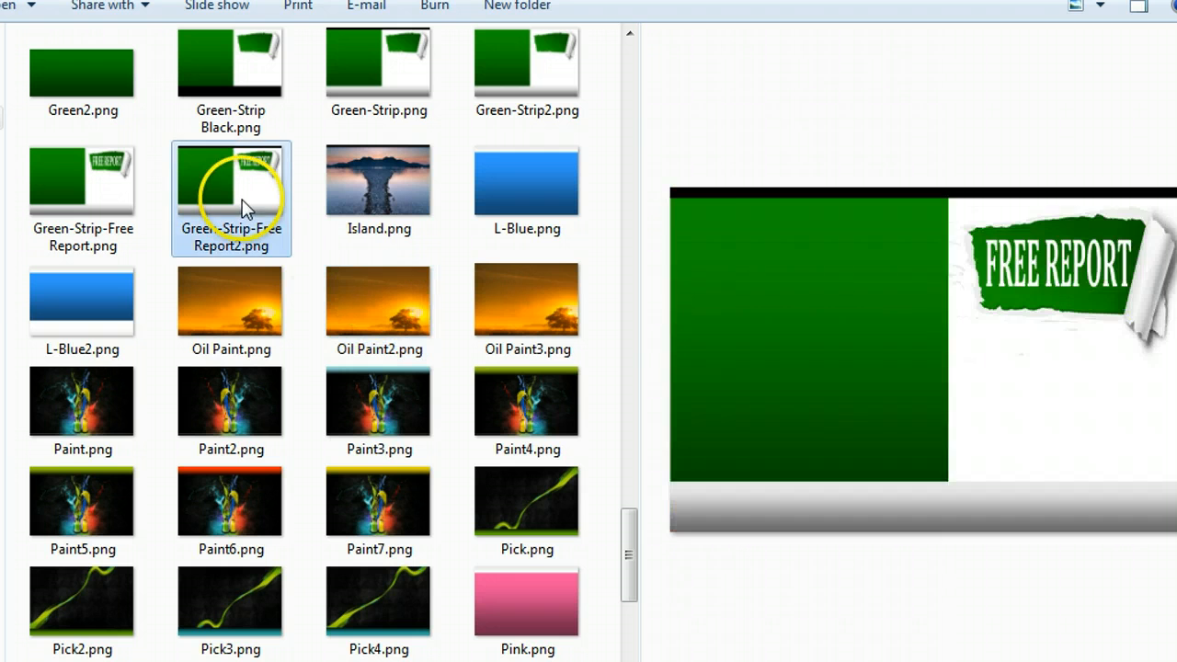
{"action": "left_click", "coordinate": [81, 401]}
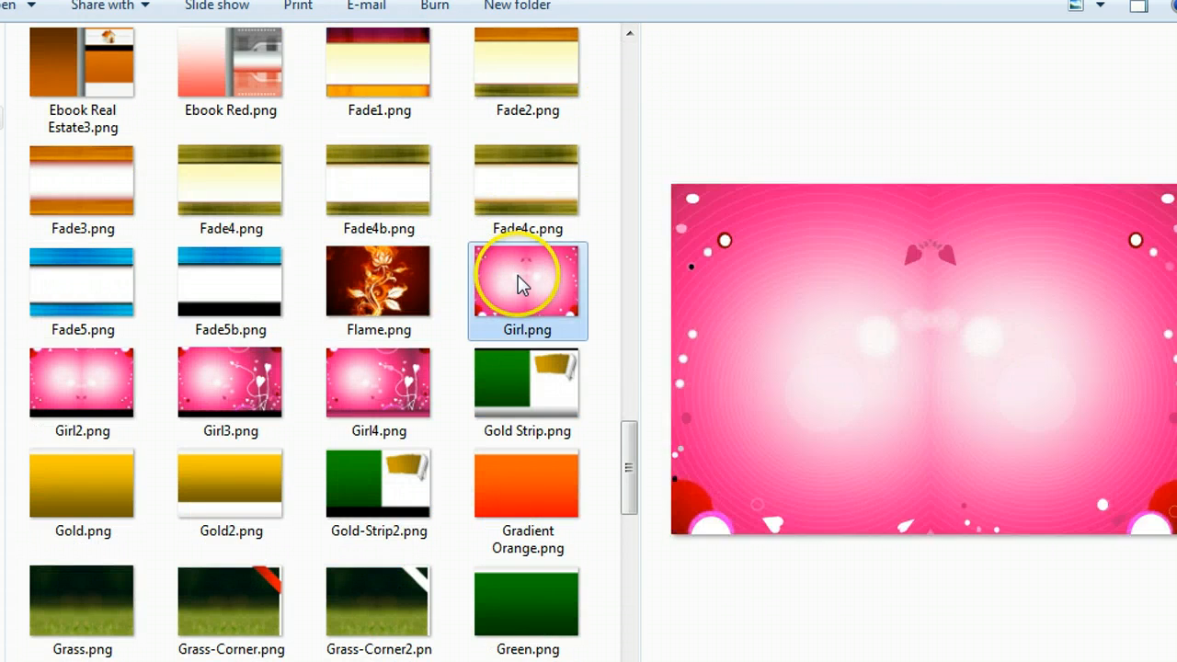
{"action": "left_click", "coordinate": [77, 62]}
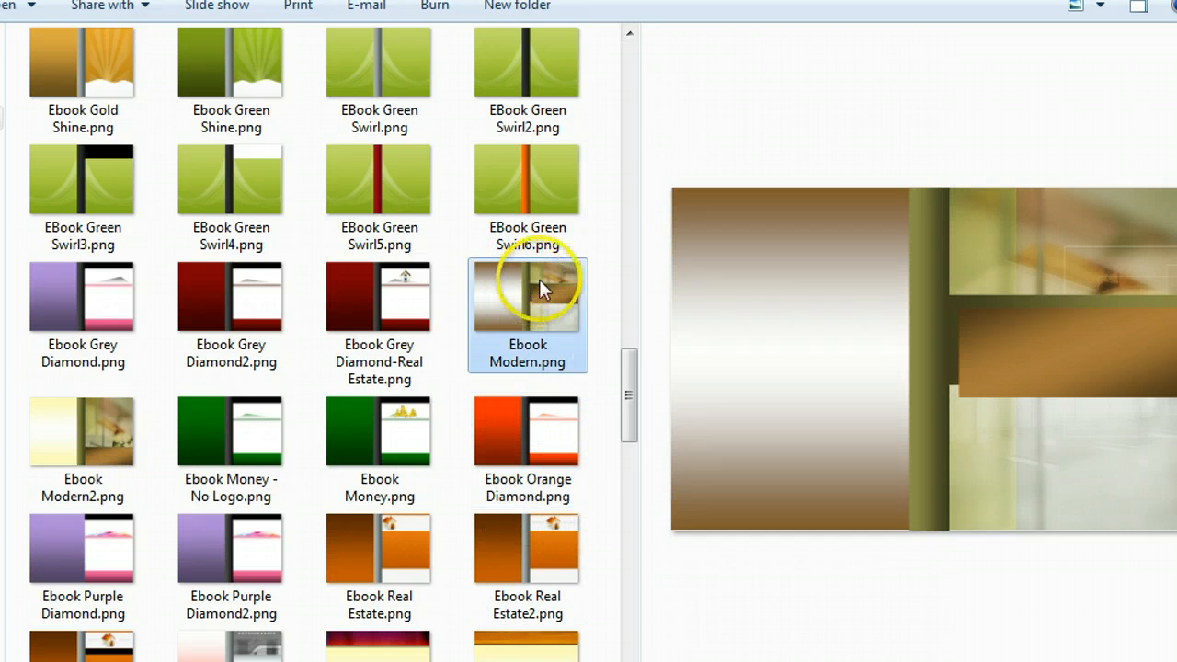
{"action": "left_click", "coordinate": [83, 63]}
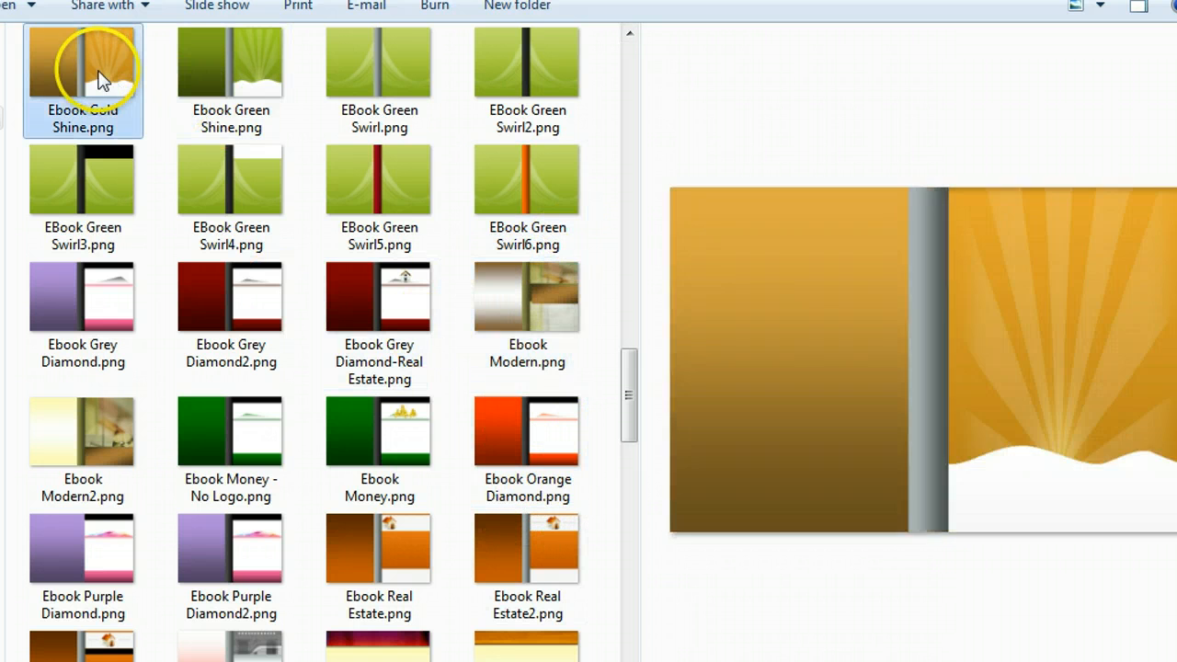
{"action": "left_click", "coordinate": [230, 70]}
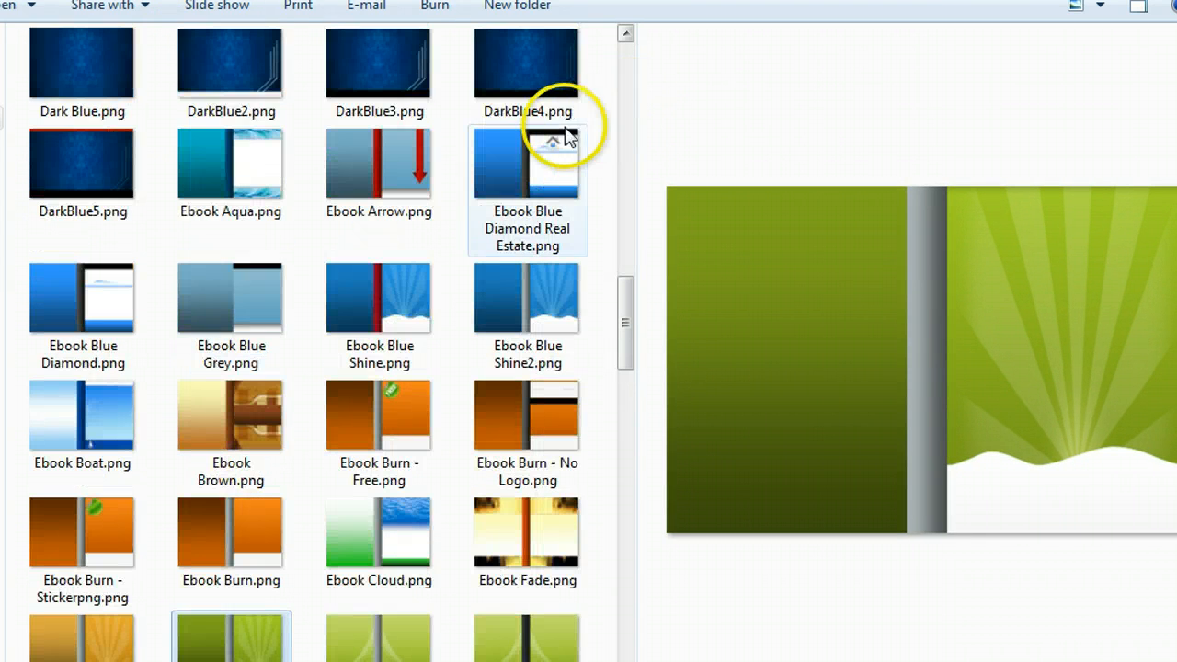
{"action": "left_click", "coordinate": [379, 70]}
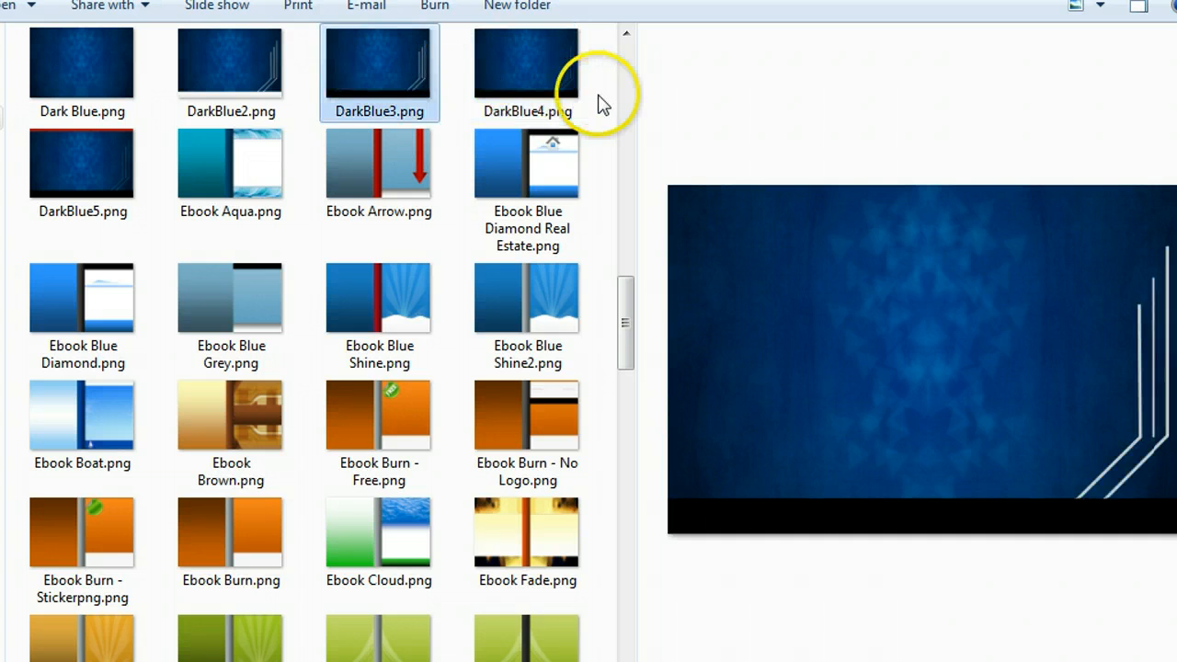
Step: Preview the City photo, Brown gradient, City9 tunnel and the City7 and City7b bridge photos
{"action": "scroll", "scroll_direction": "down", "scroll_amount": 3}
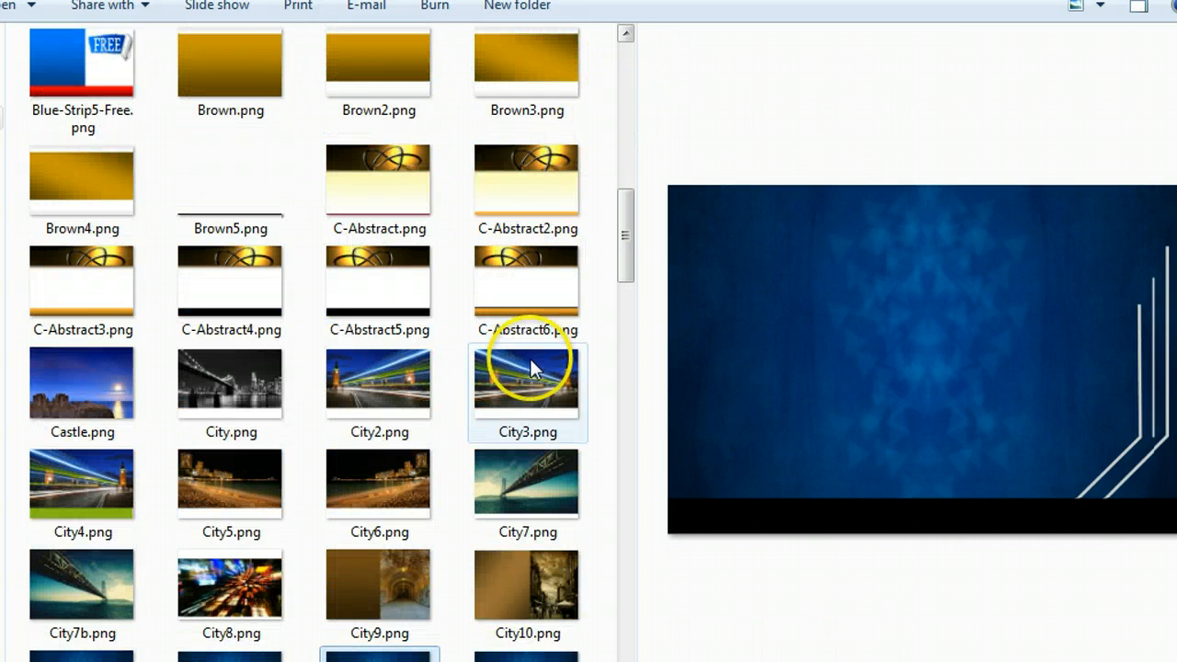
{"action": "left_click", "coordinate": [231, 380]}
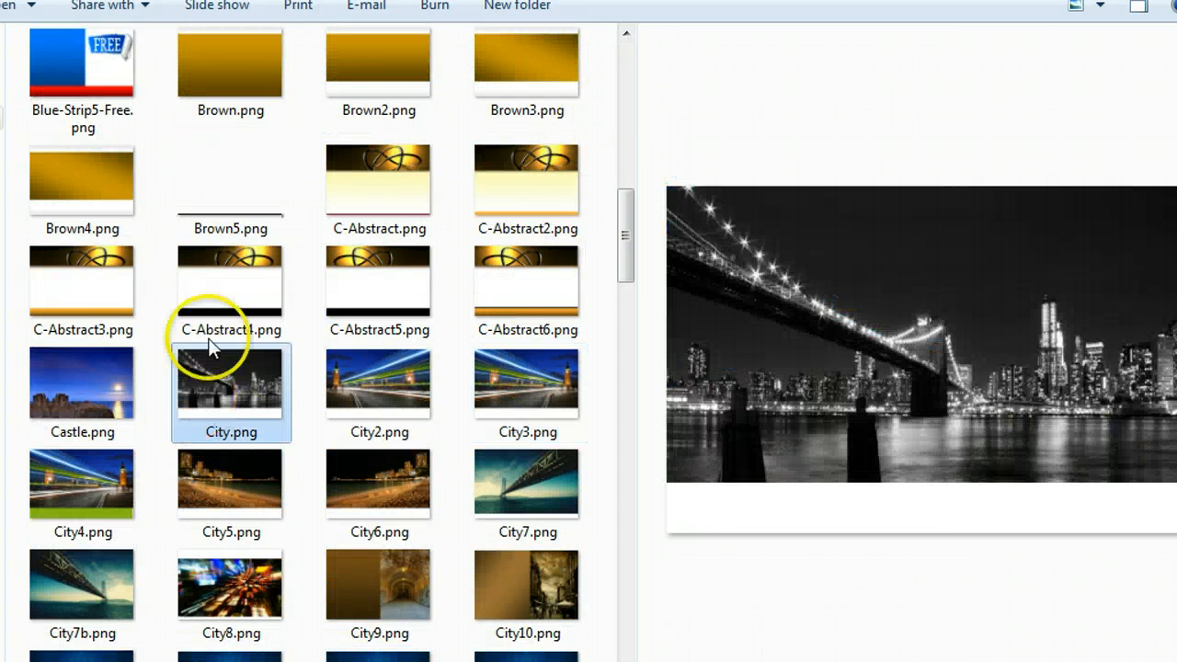
{"action": "left_click", "coordinate": [230, 65]}
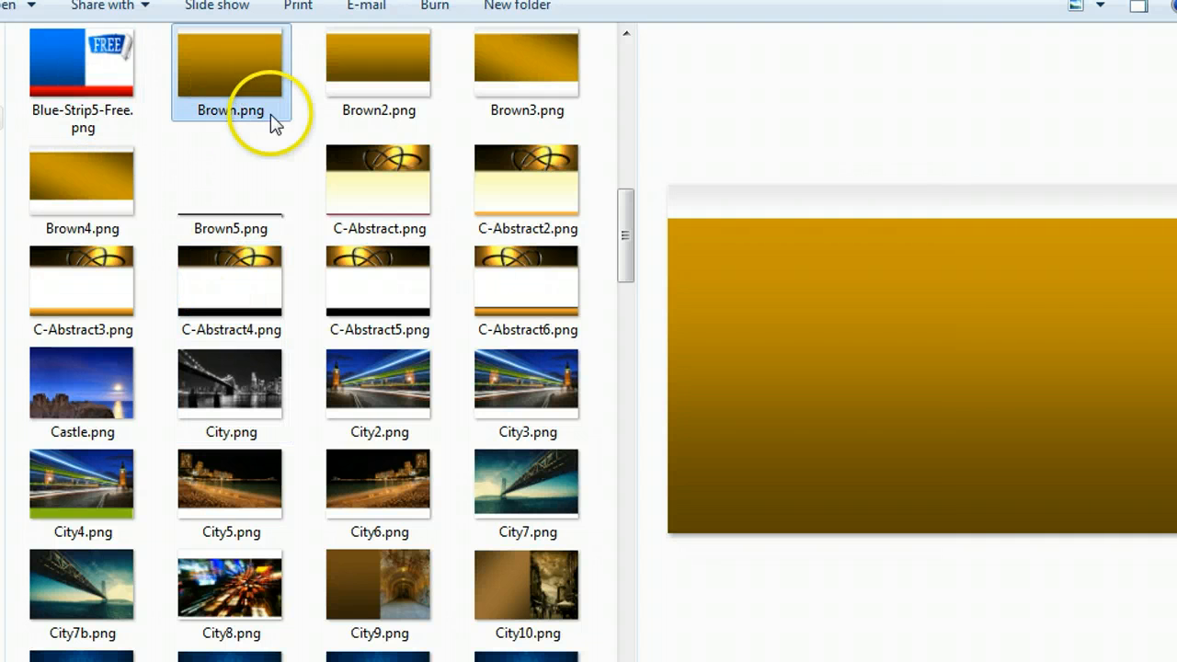
{"action": "left_click", "coordinate": [379, 585]}
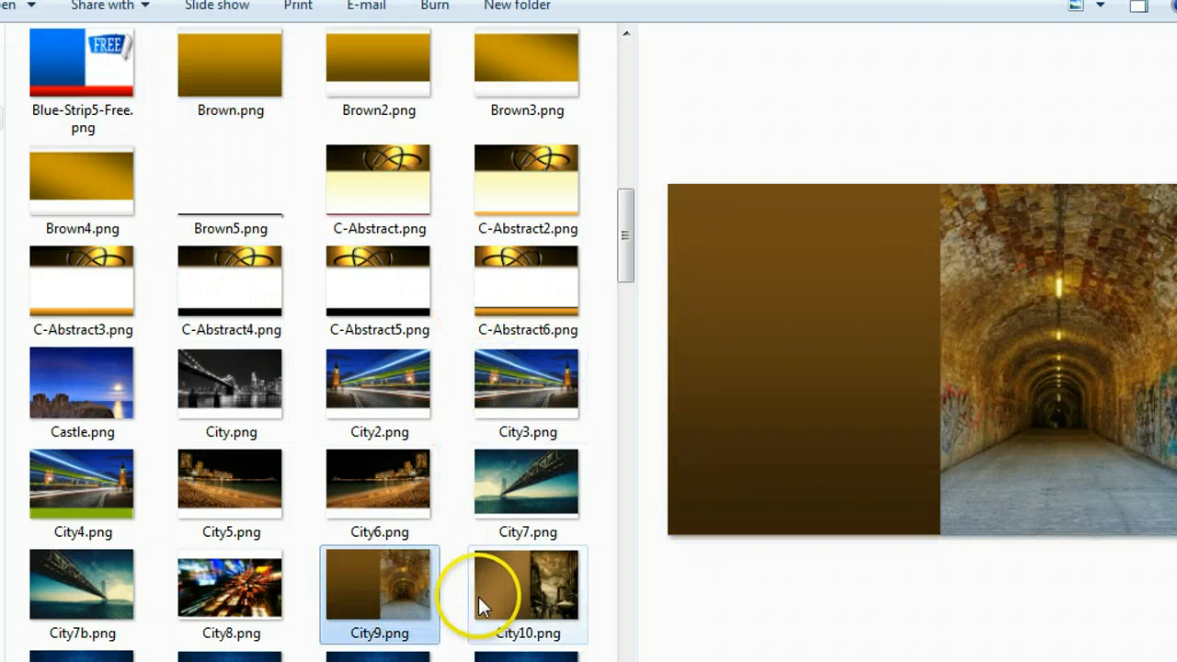
{"action": "left_click", "coordinate": [526, 481]}
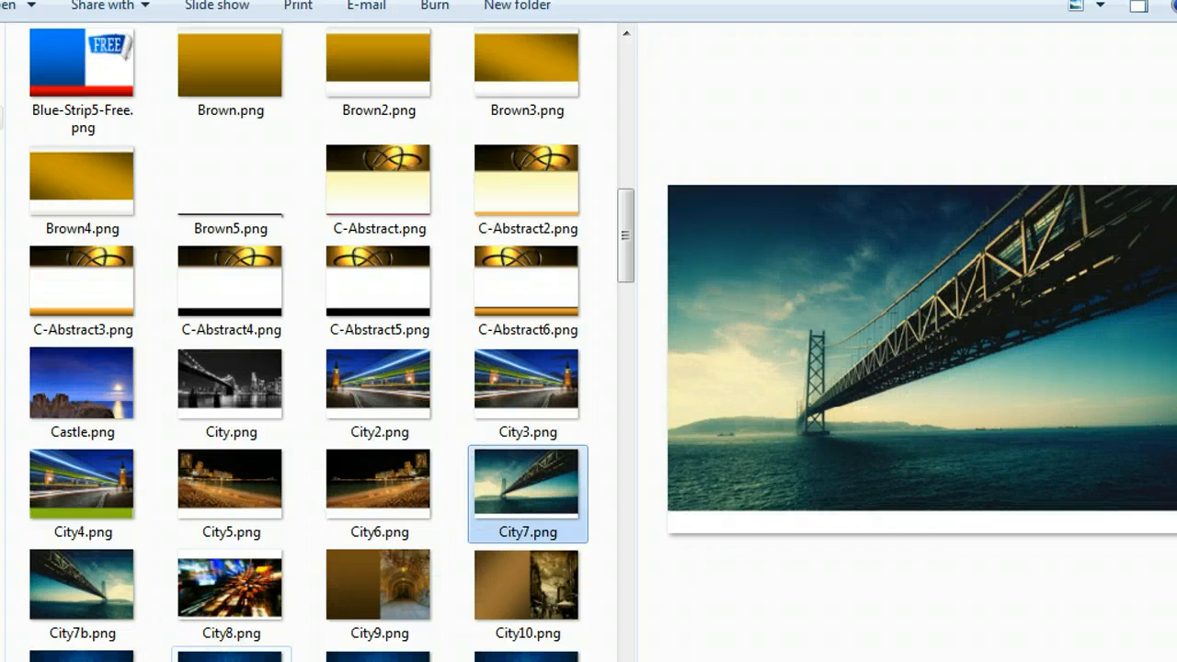
{"action": "left_click", "coordinate": [75, 592]}
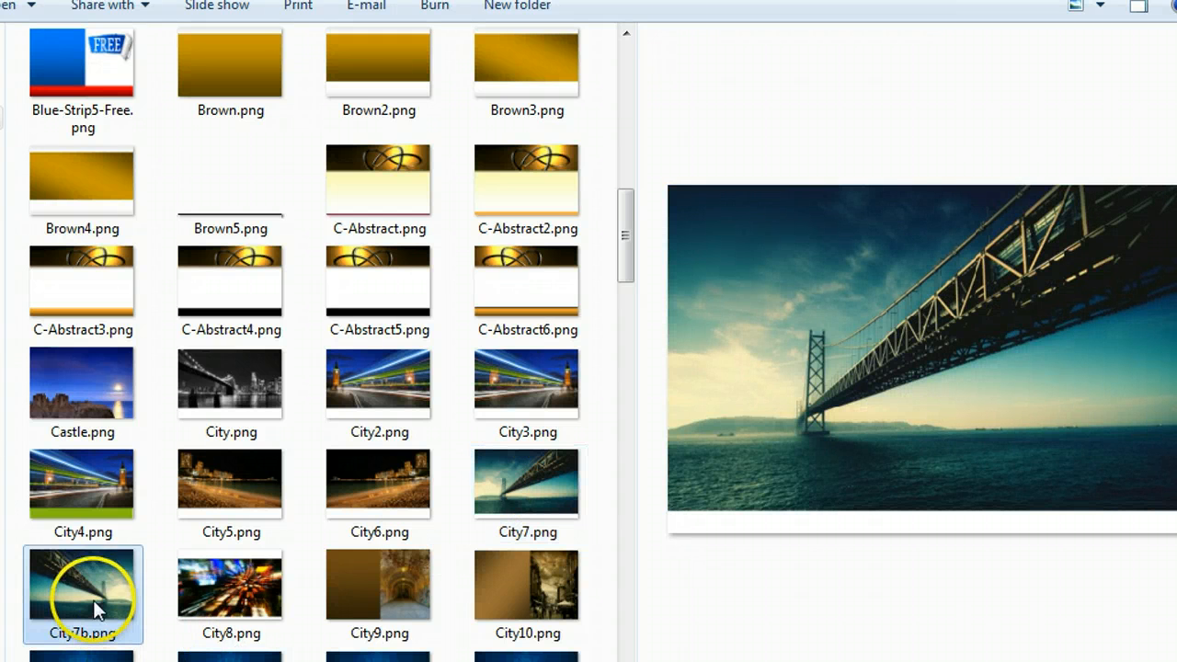
{"action": "left_click", "coordinate": [81, 383]}
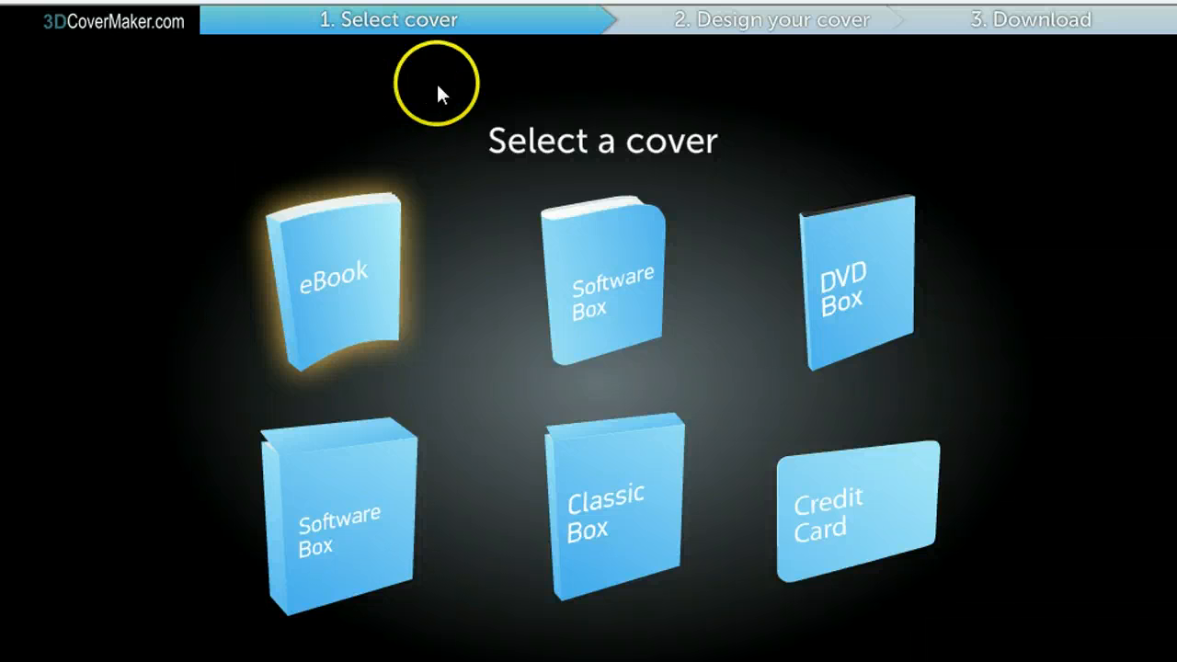
{"action": "mouse_move", "coordinate": [787, 26]}
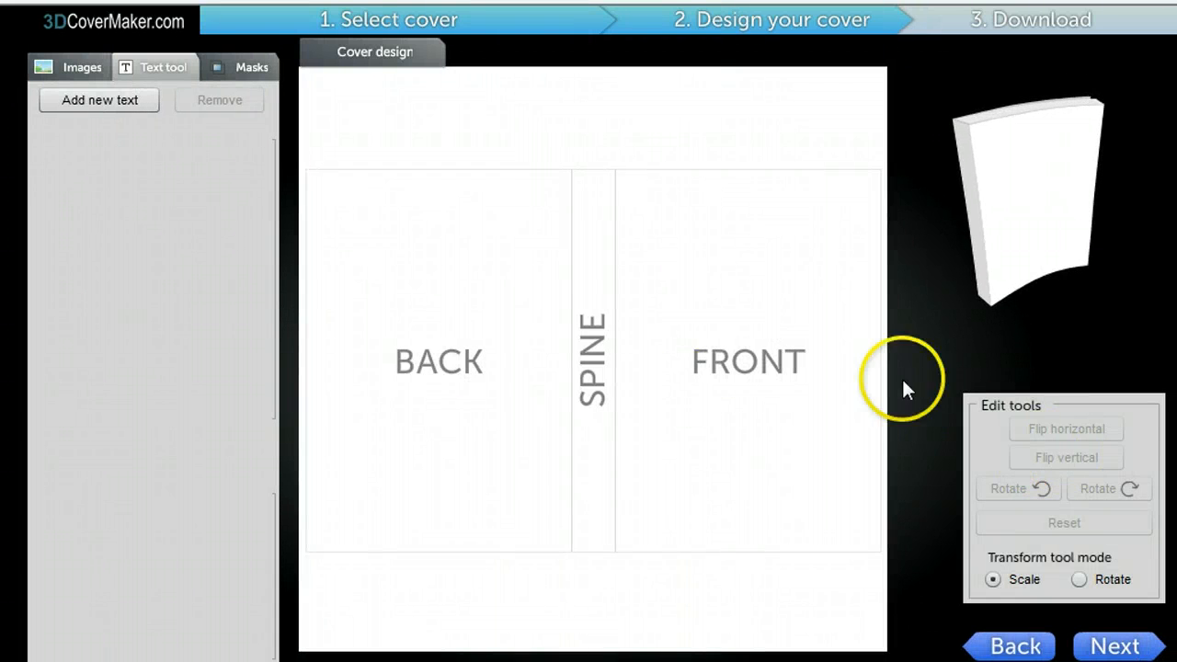
{"action": "mouse_move", "coordinate": [367, 166]}
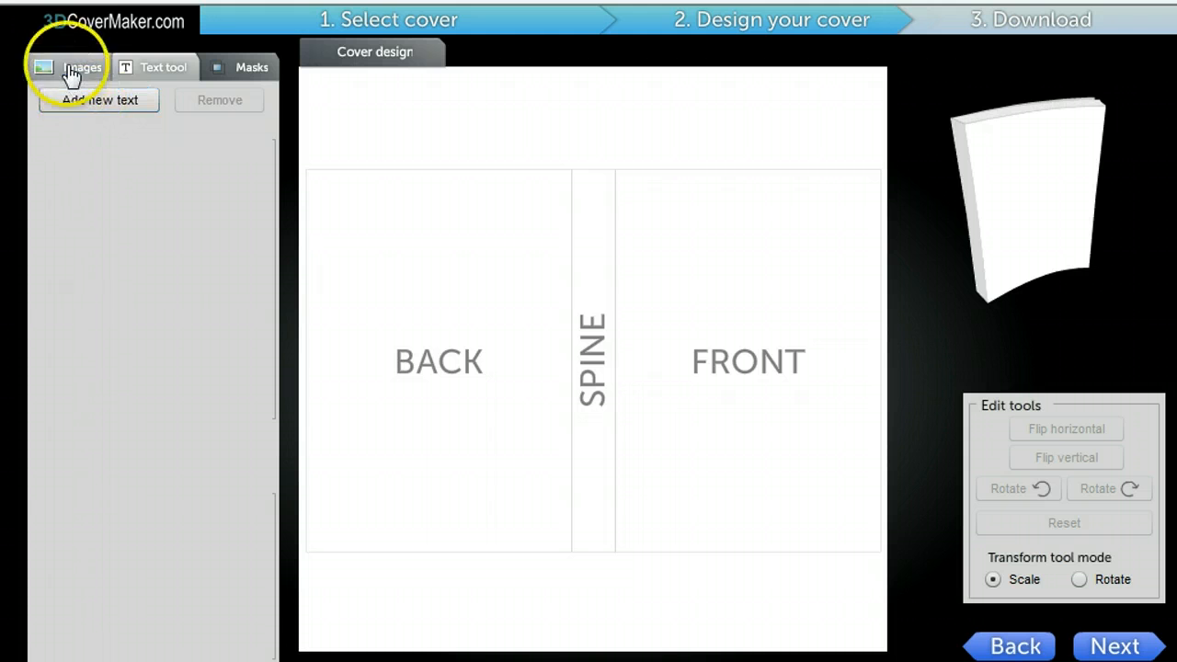
Step: Load the green strip Free Report image as the ebook cover background
{"action": "left_click", "coordinate": [74, 66]}
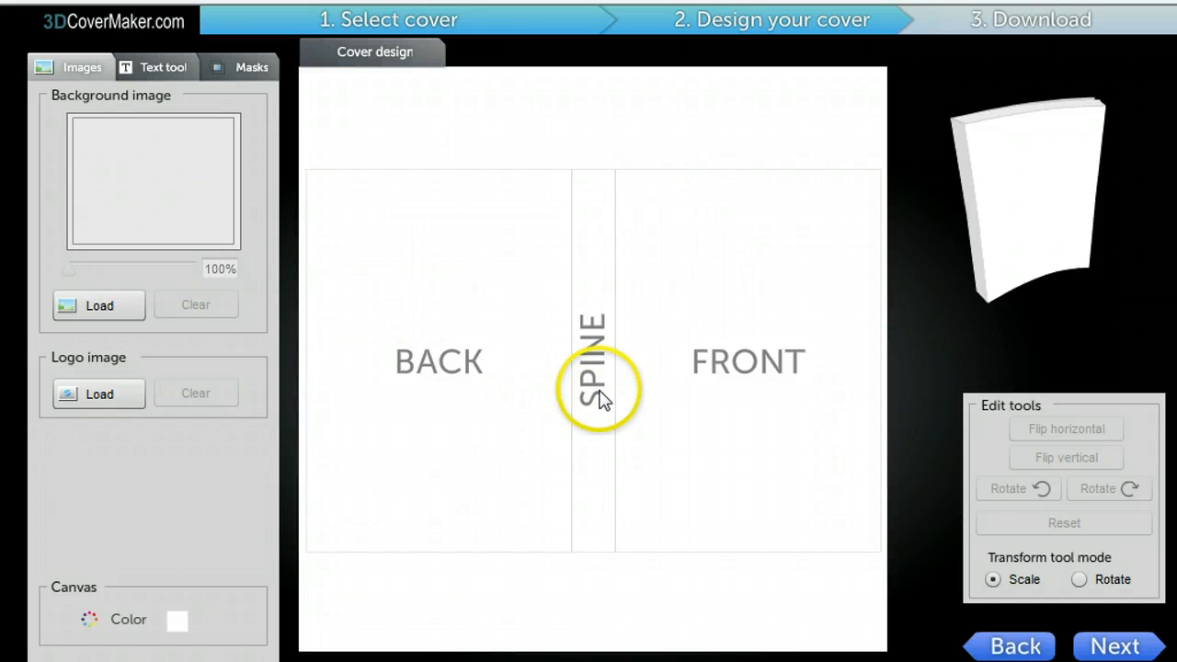
{"action": "mouse_move", "coordinate": [230, 482]}
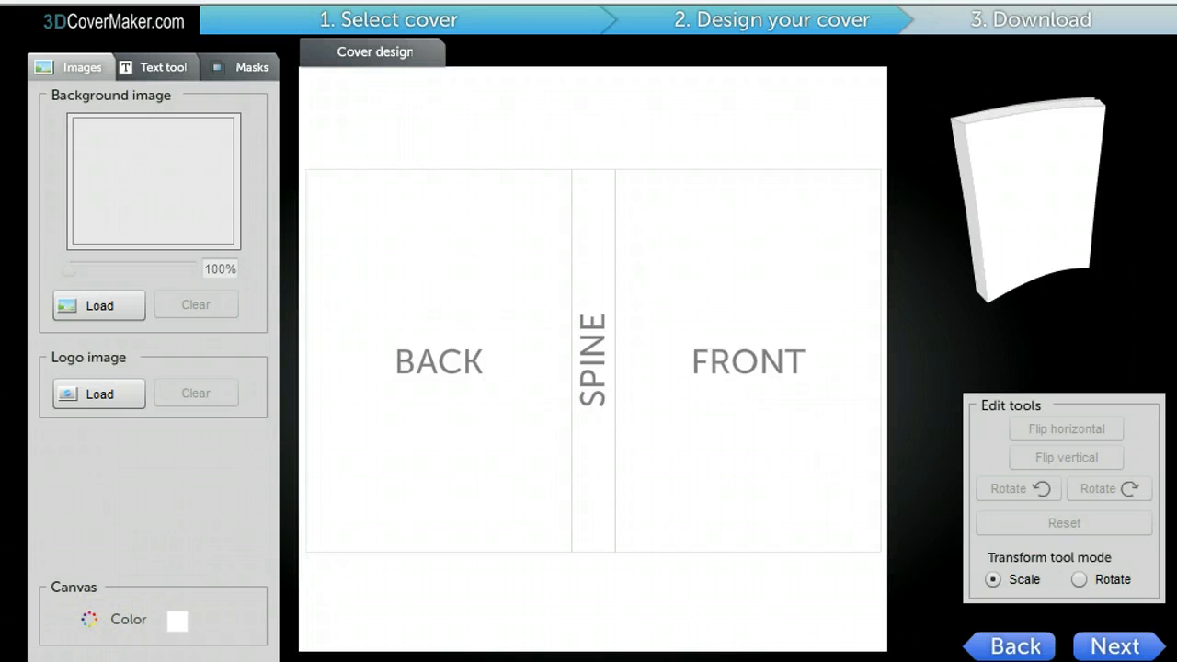
{"action": "left_click", "coordinate": [99, 305]}
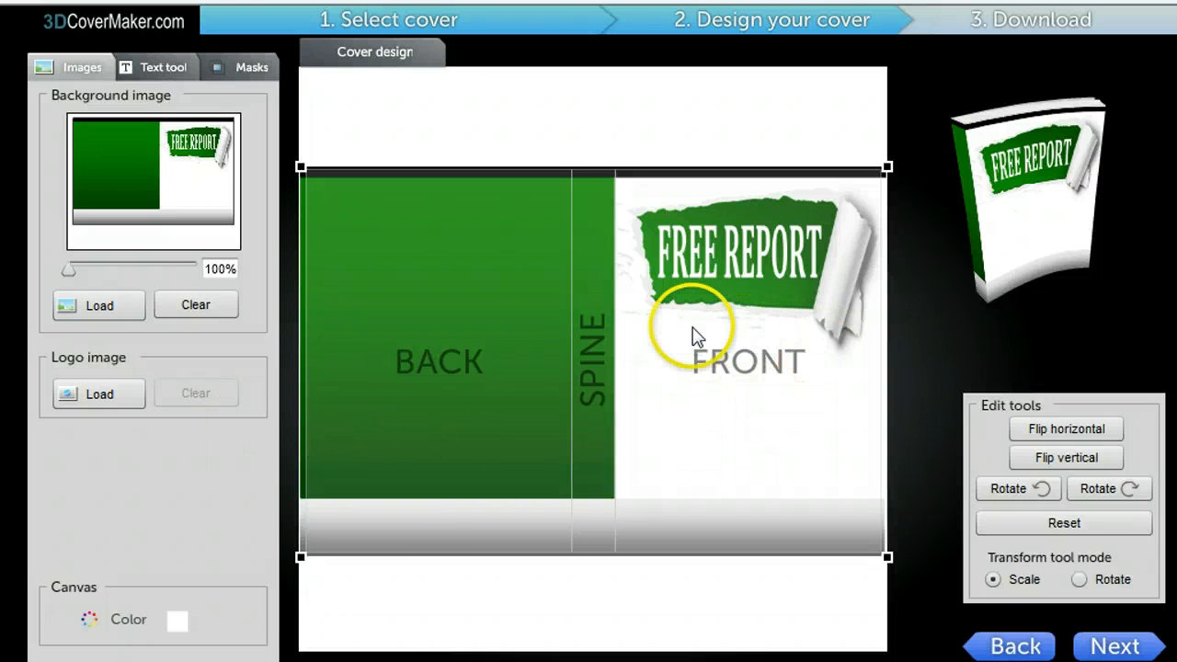
{"action": "mouse_move", "coordinate": [971, 303]}
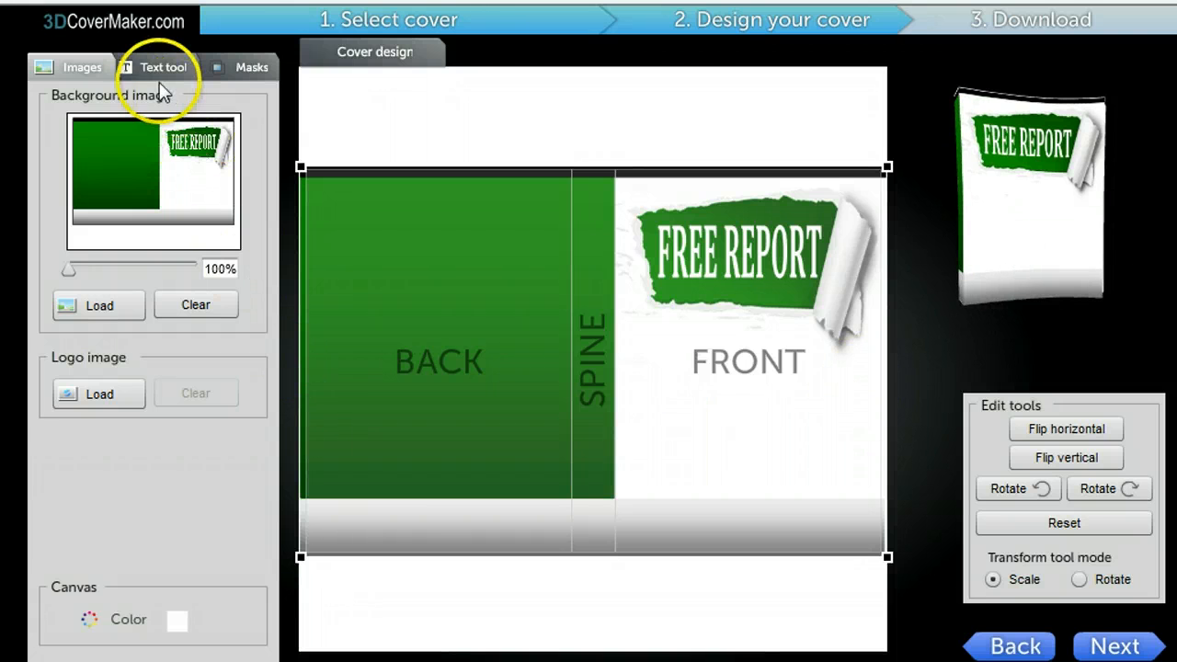
Step: Add a '2012 Edition' text box and place it near the bottom of the front cover
{"action": "left_click", "coordinate": [162, 66]}
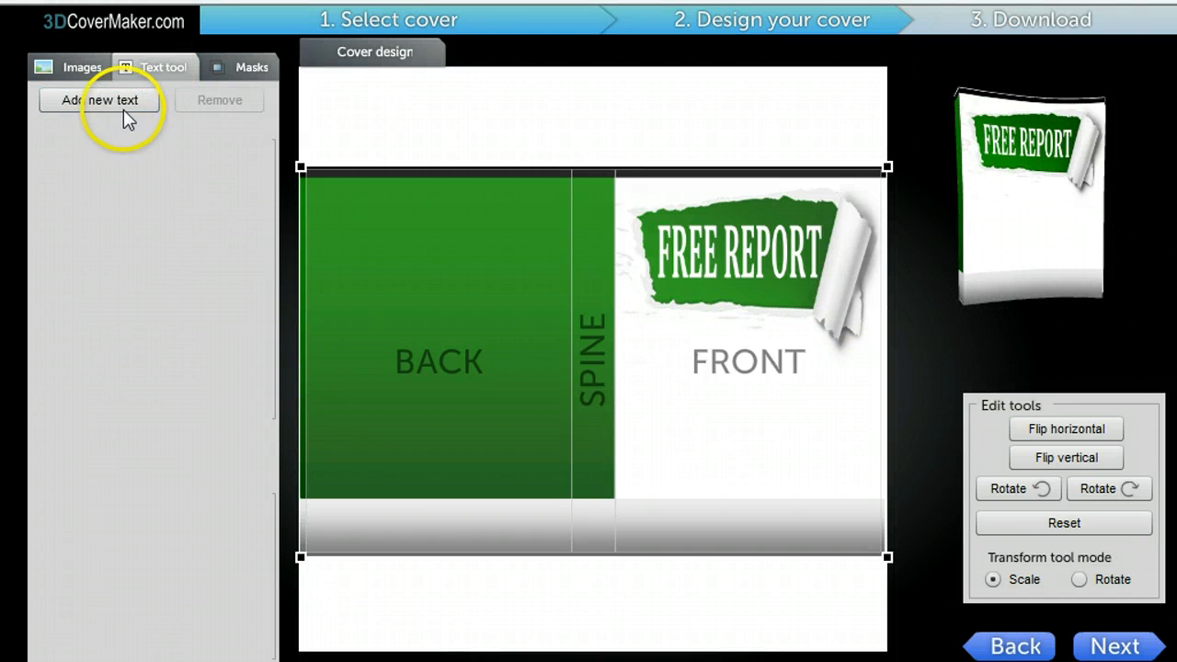
{"action": "left_click", "coordinate": [99, 99]}
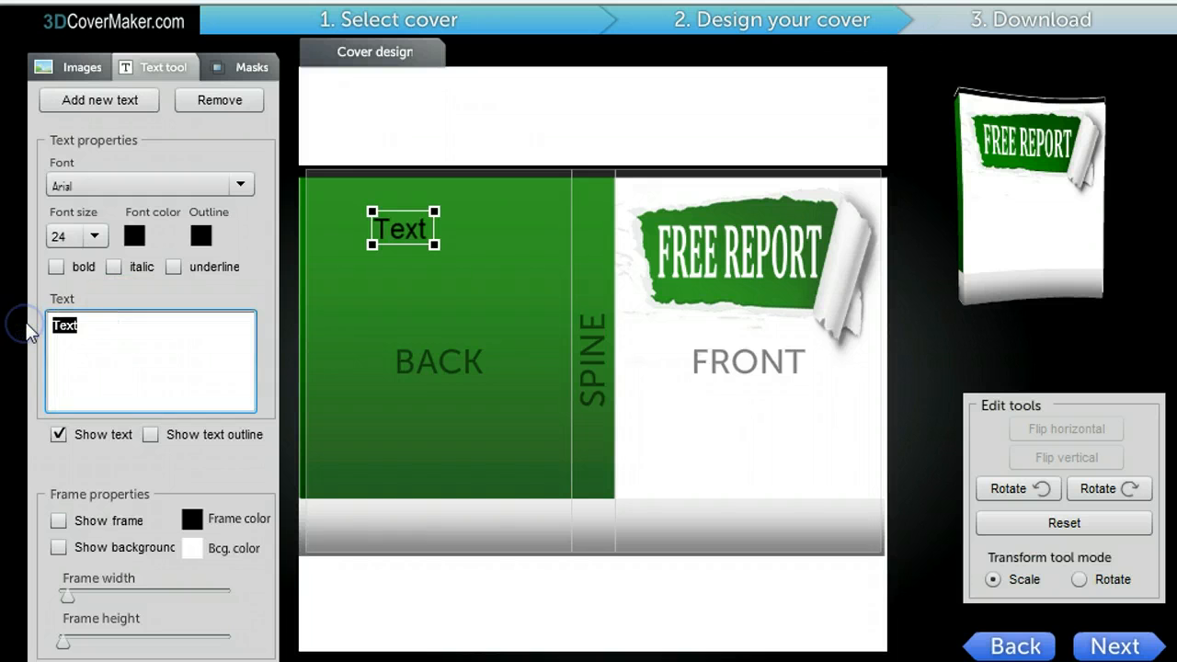
{"action": "type", "text": "2012 Edition"}
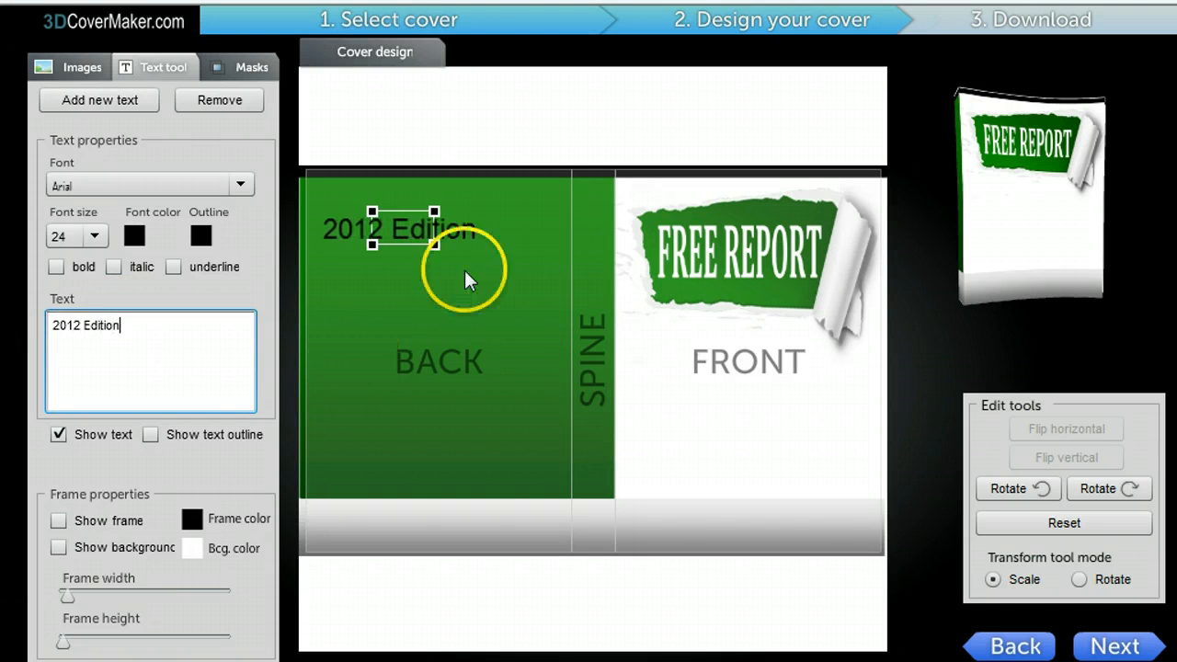
{"action": "left_click_drag", "start_coordinate": [401, 228], "coordinate": [718, 503]}
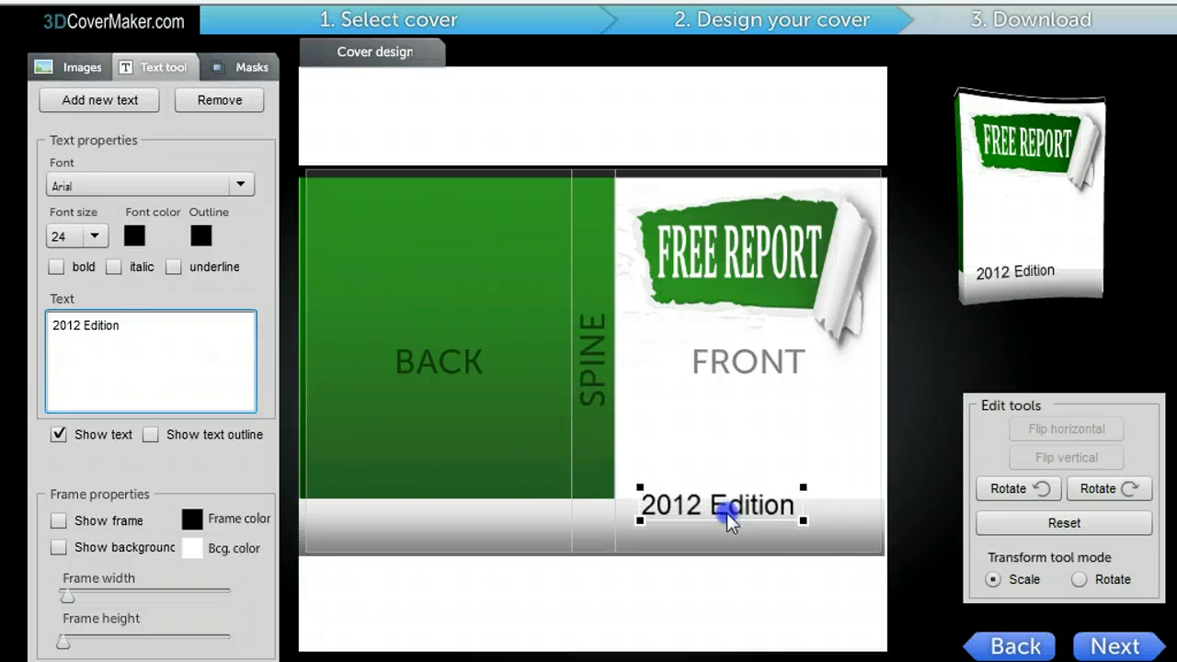
{"action": "left_click_drag", "start_coordinate": [727, 519], "coordinate": [750, 529]}
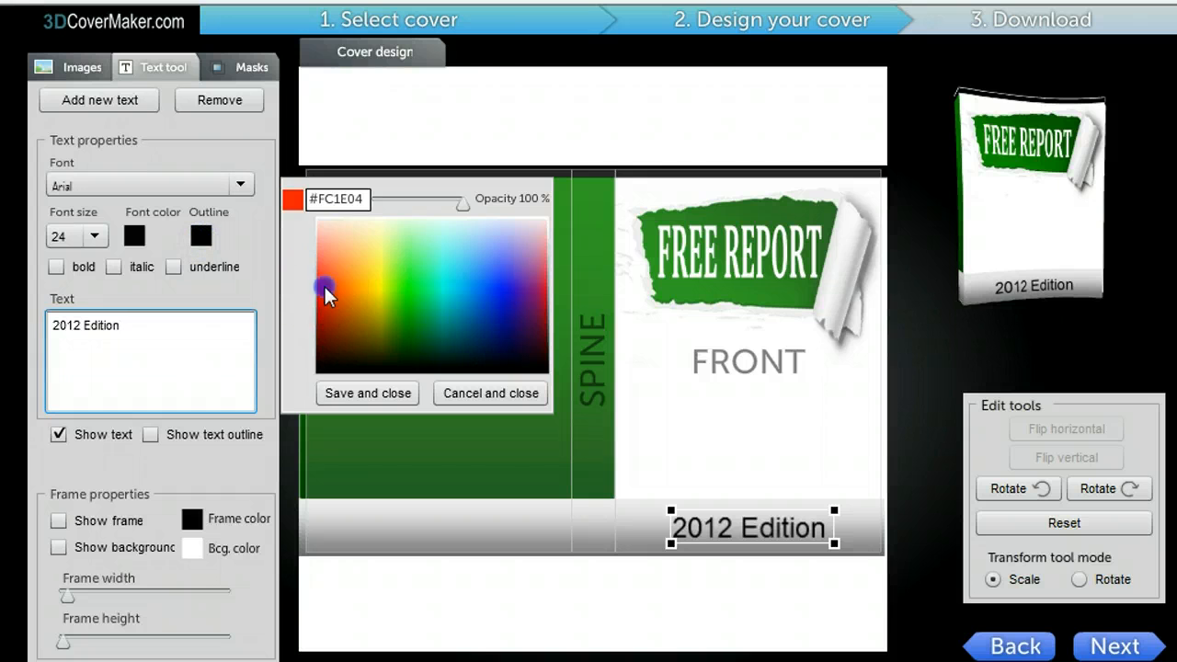
Step: Give the text a red outline and move it up just below the FREE REPORT banner
{"action": "left_click", "coordinate": [367, 394]}
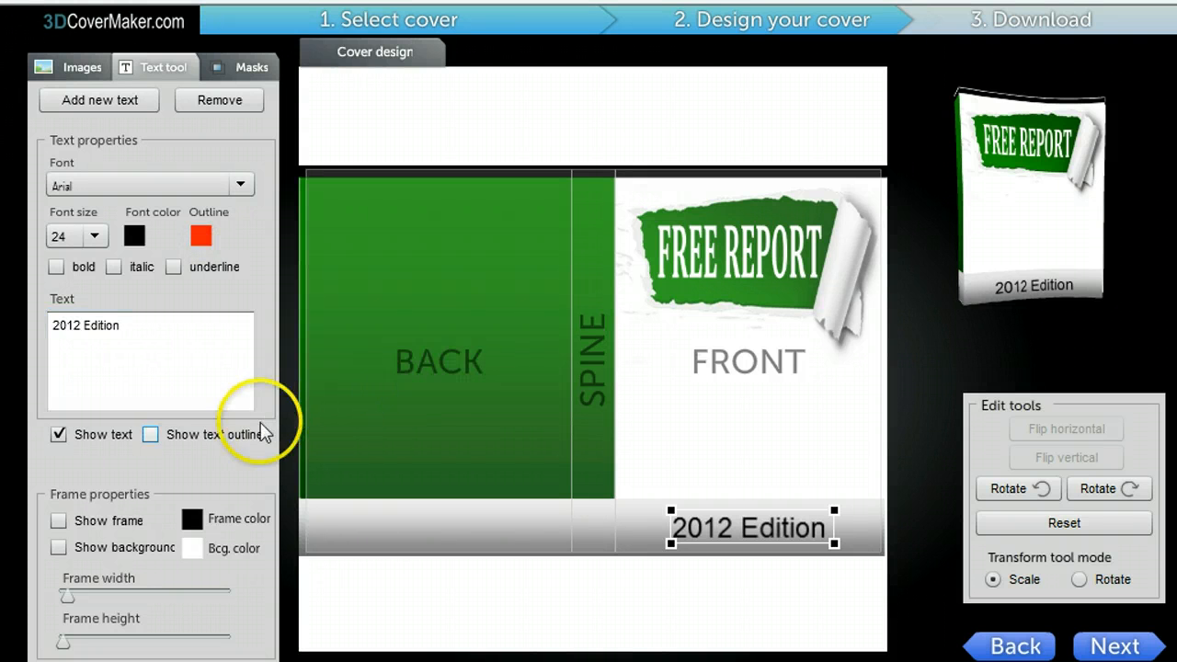
{"action": "left_click", "coordinate": [151, 434]}
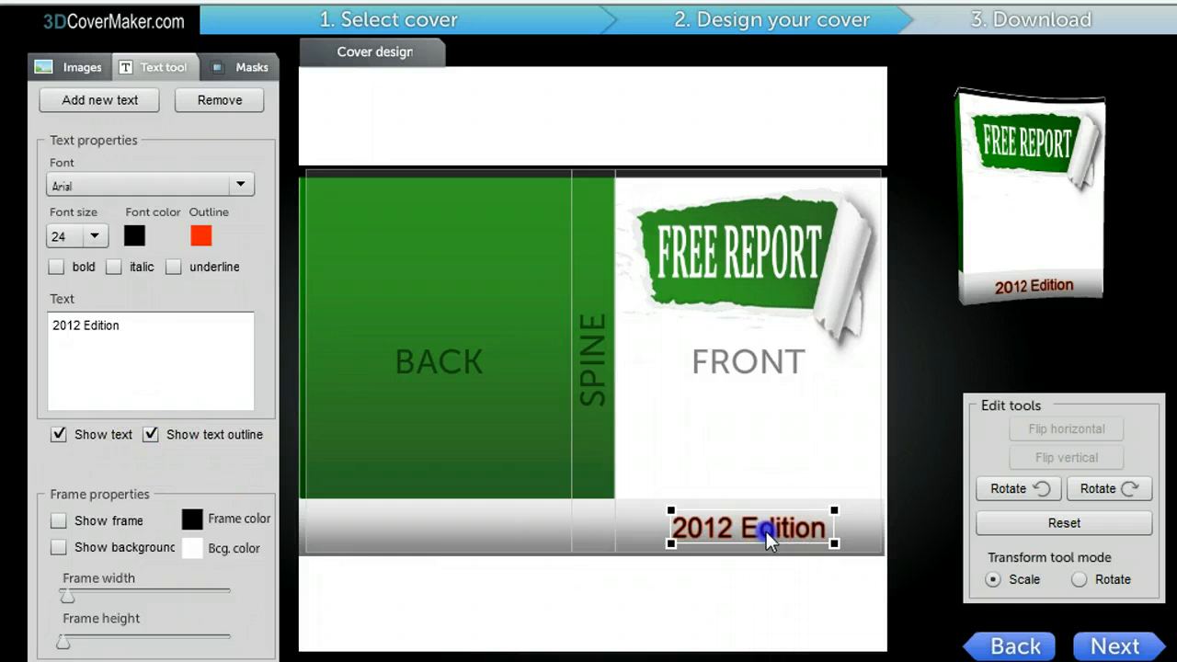
{"action": "left_click_drag", "start_coordinate": [750, 526], "coordinate": [750, 356]}
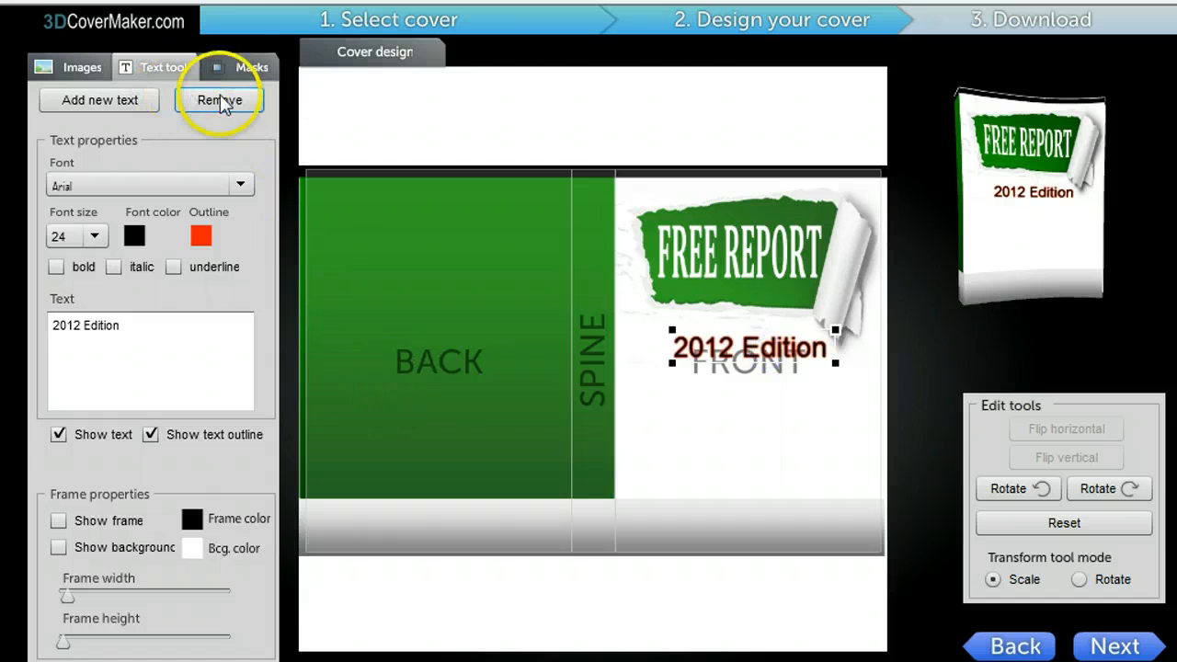
{"action": "mouse_move", "coordinate": [217, 72]}
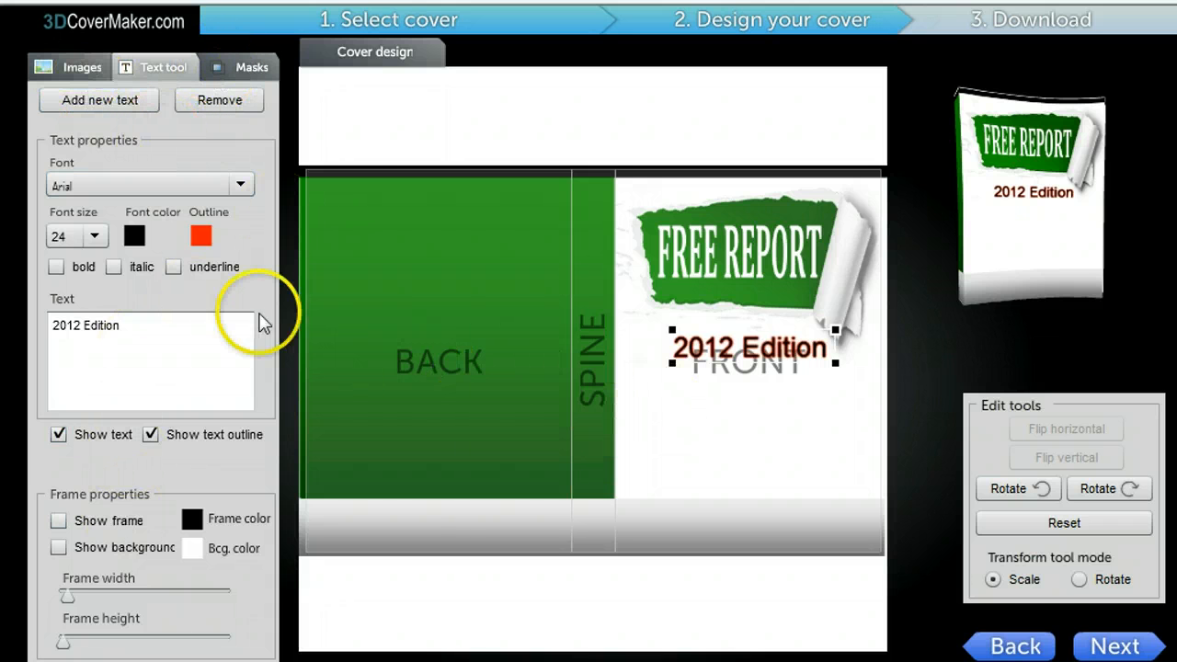
Step: Add a second placeholder 'Text' element beneath the 2012 Edition line
{"action": "left_click", "coordinate": [100, 99]}
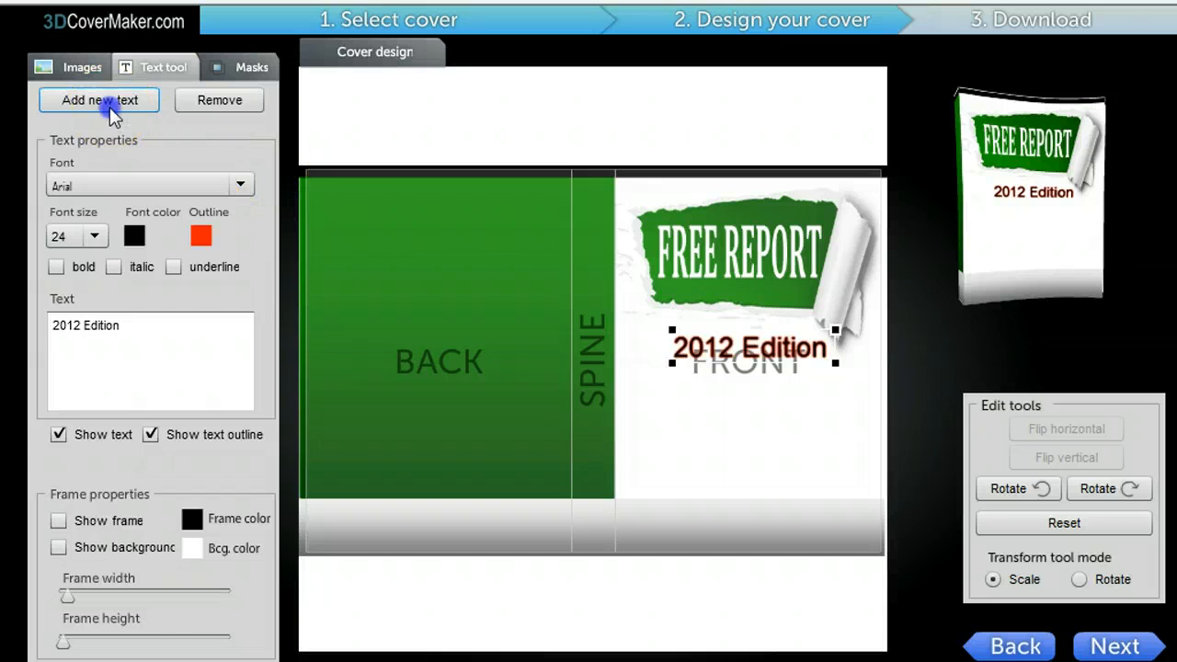
{"action": "left_click", "coordinate": [99, 100]}
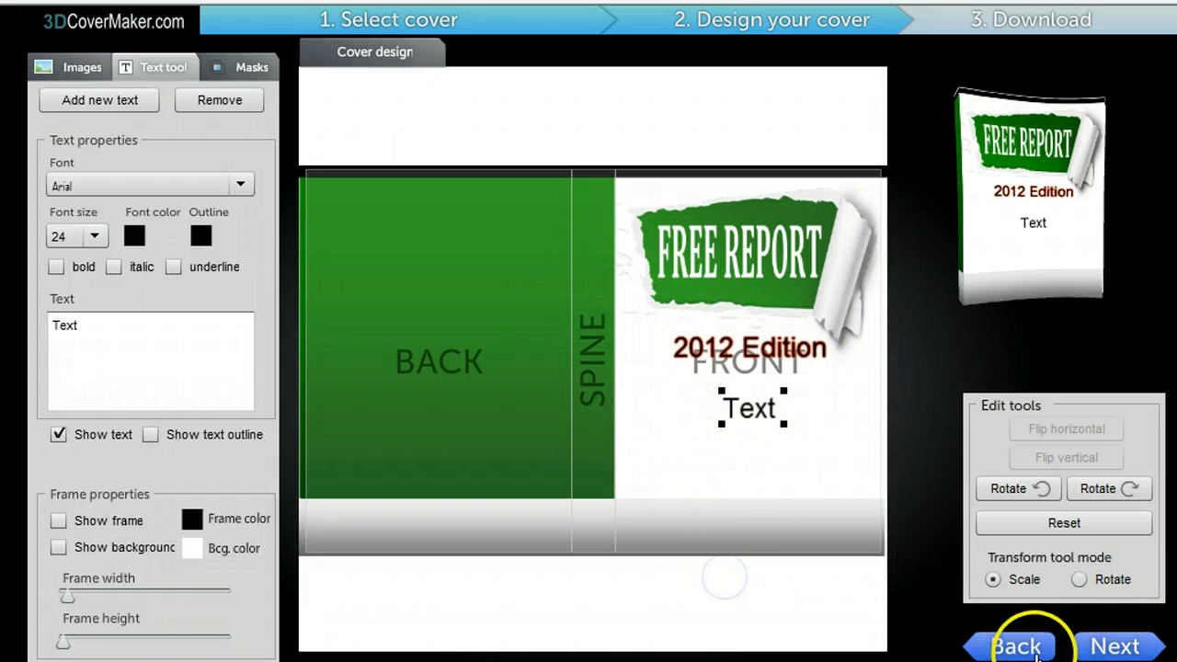
Step: Preview as a 3D box, keep the background colour at 0% opacity and show a reflection beneath it
{"action": "left_click", "coordinate": [1113, 644]}
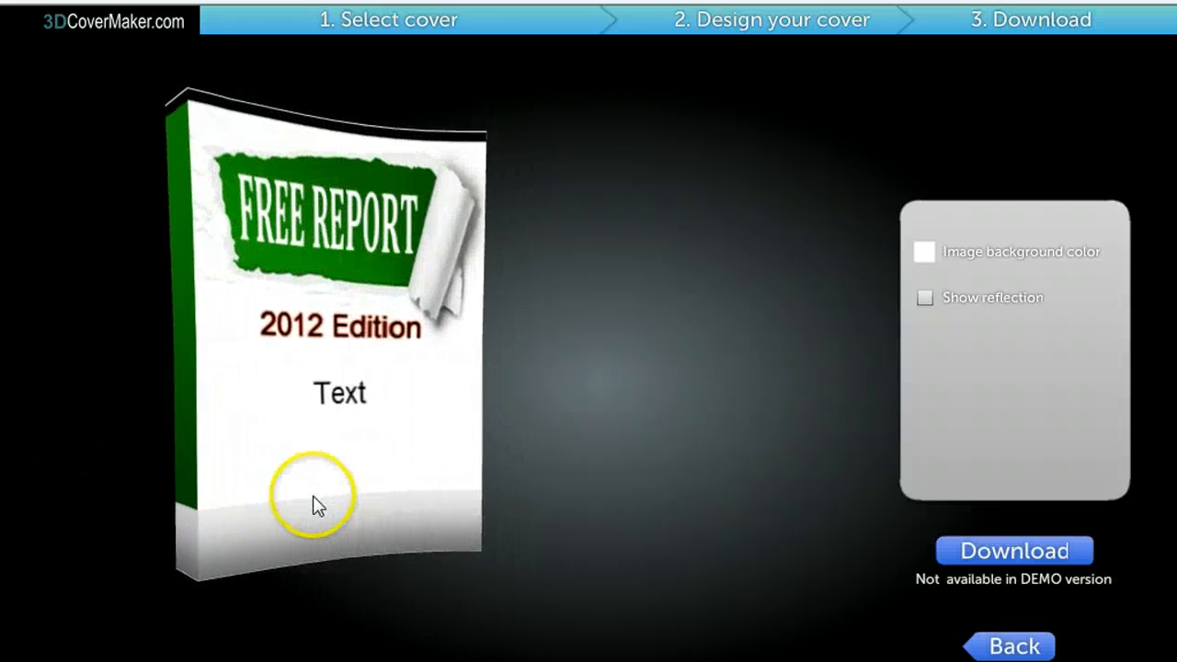
{"action": "mouse_move", "coordinate": [745, 476]}
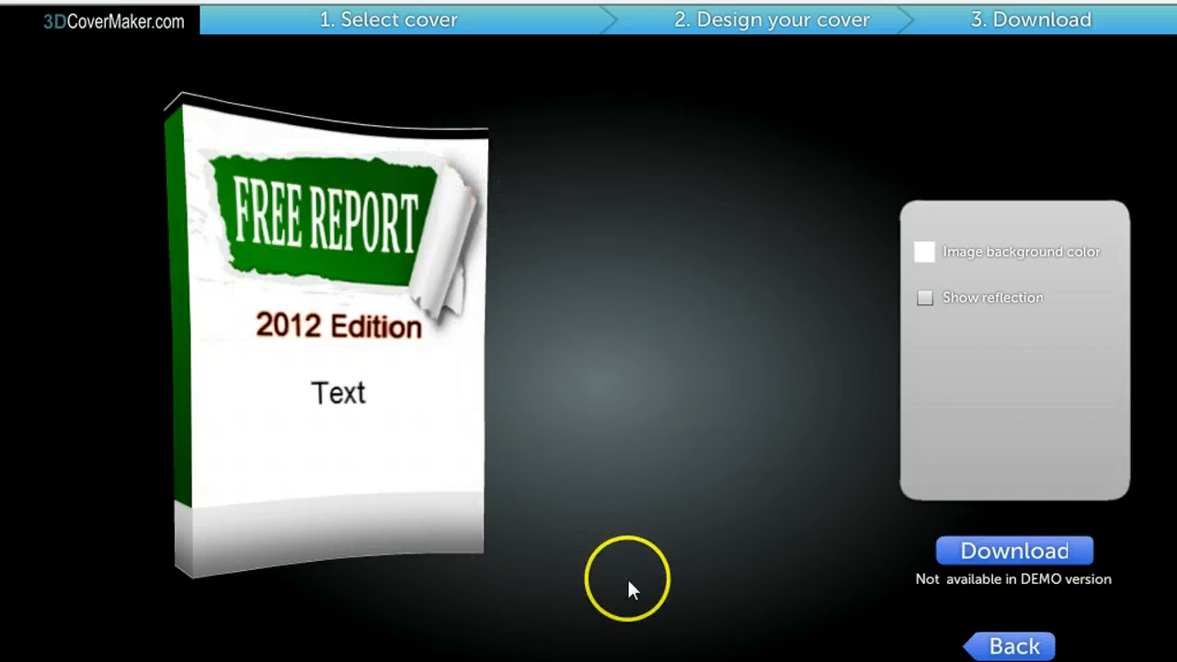
{"action": "mouse_move", "coordinate": [754, 545]}
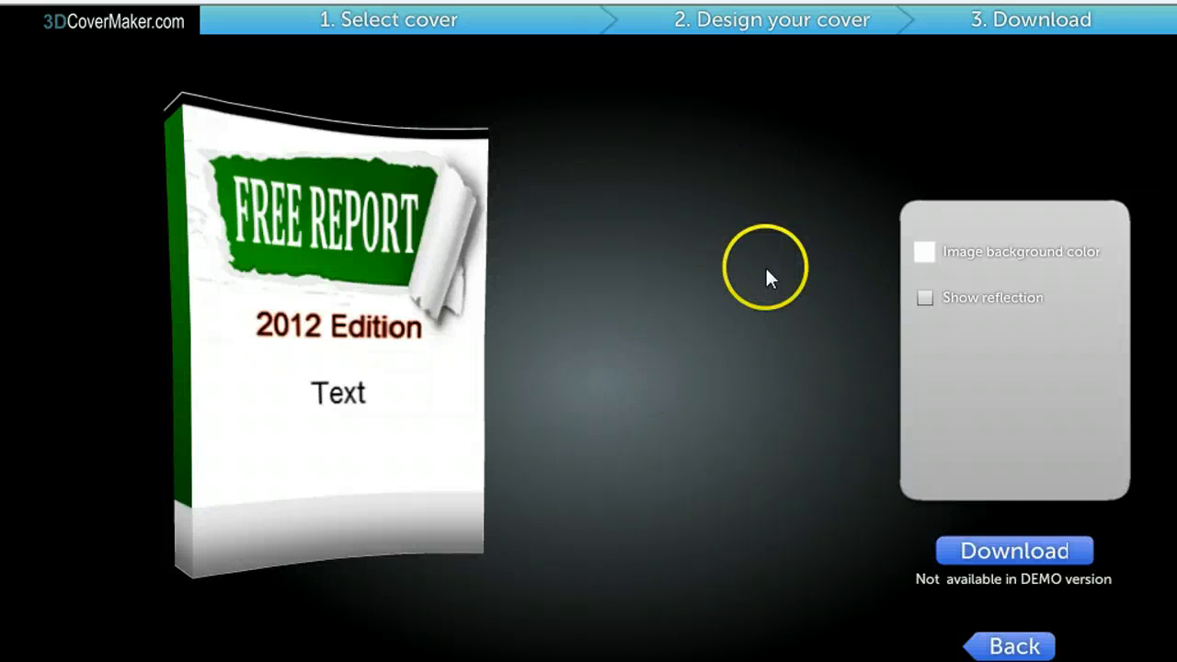
{"action": "mouse_move", "coordinate": [66, 396]}
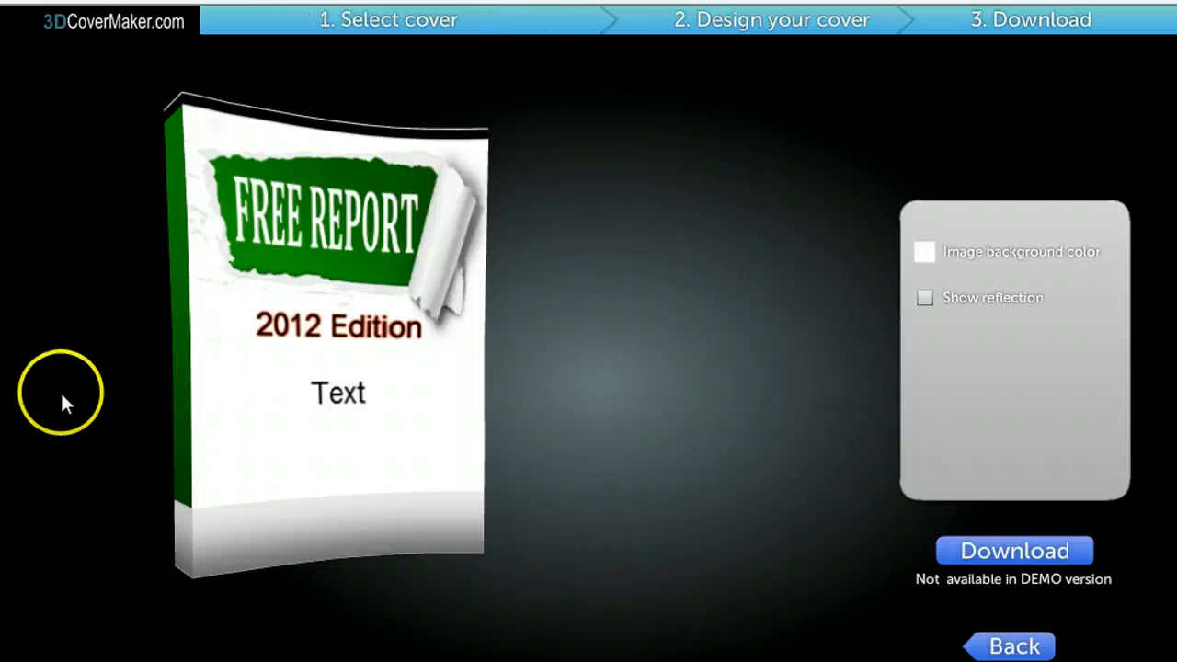
{"action": "mouse_move", "coordinate": [513, 445]}
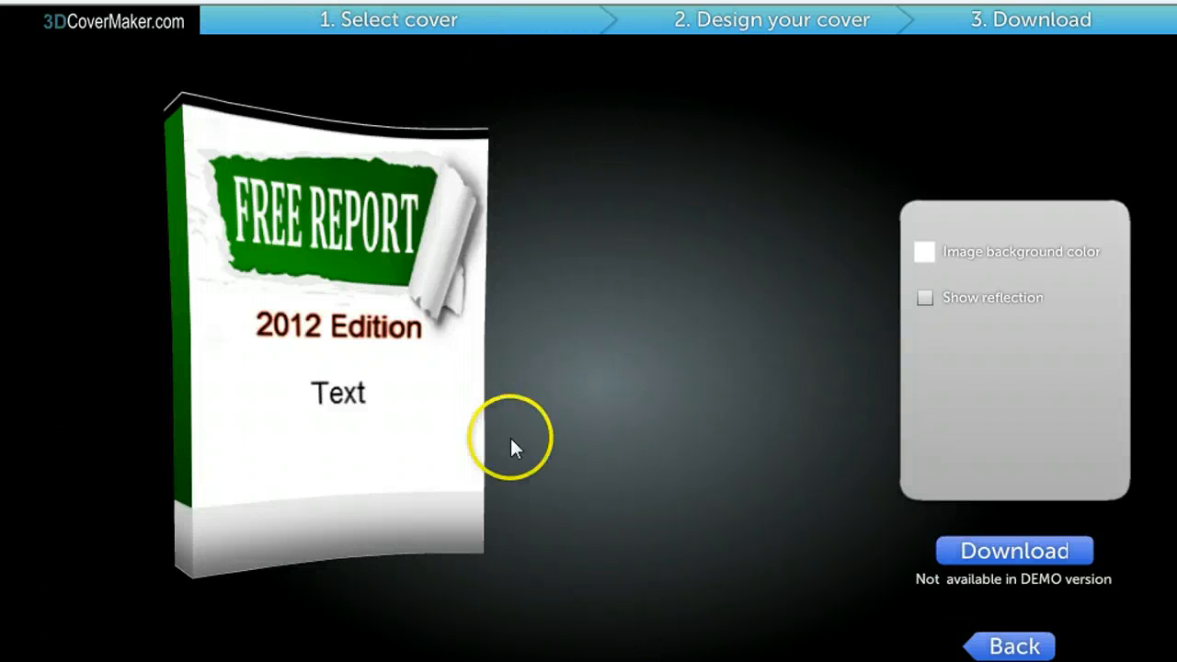
{"action": "mouse_move", "coordinate": [838, 476]}
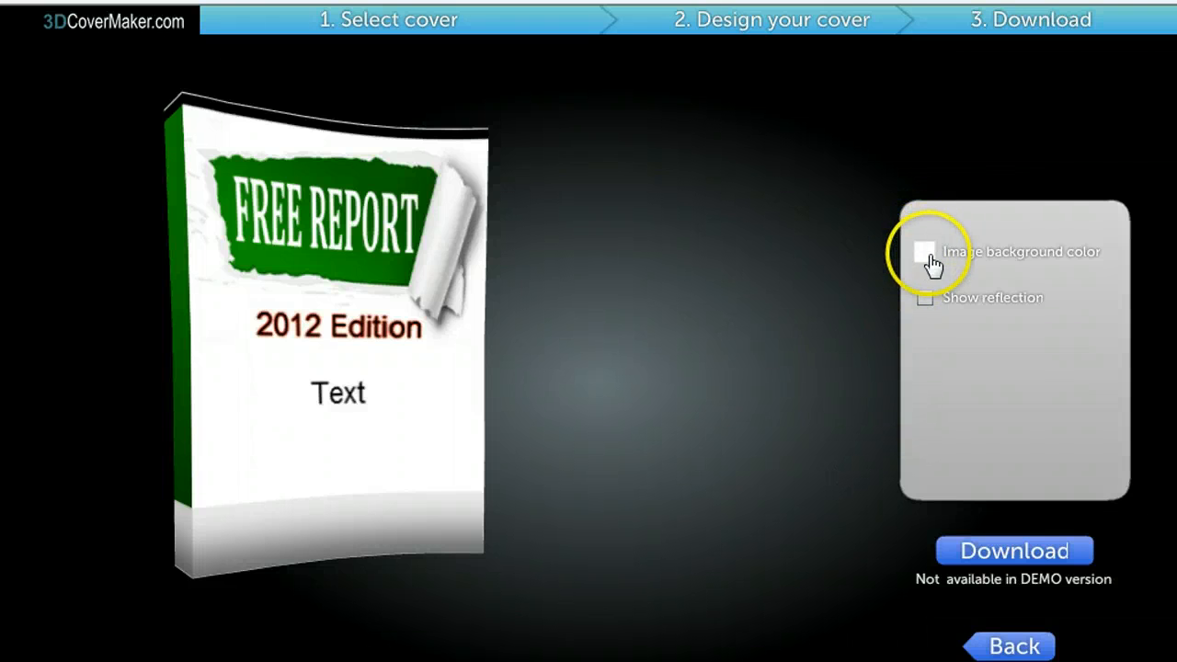
{"action": "left_click", "coordinate": [923, 252]}
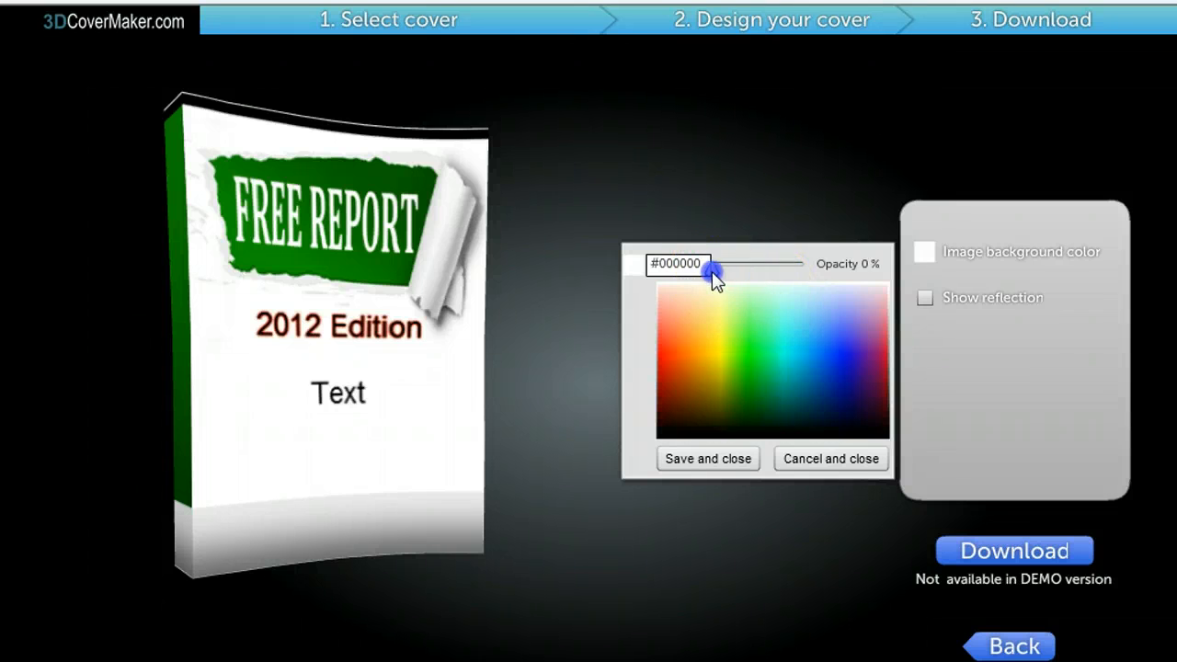
{"action": "left_click_drag", "start_coordinate": [710, 272], "coordinate": [732, 272]}
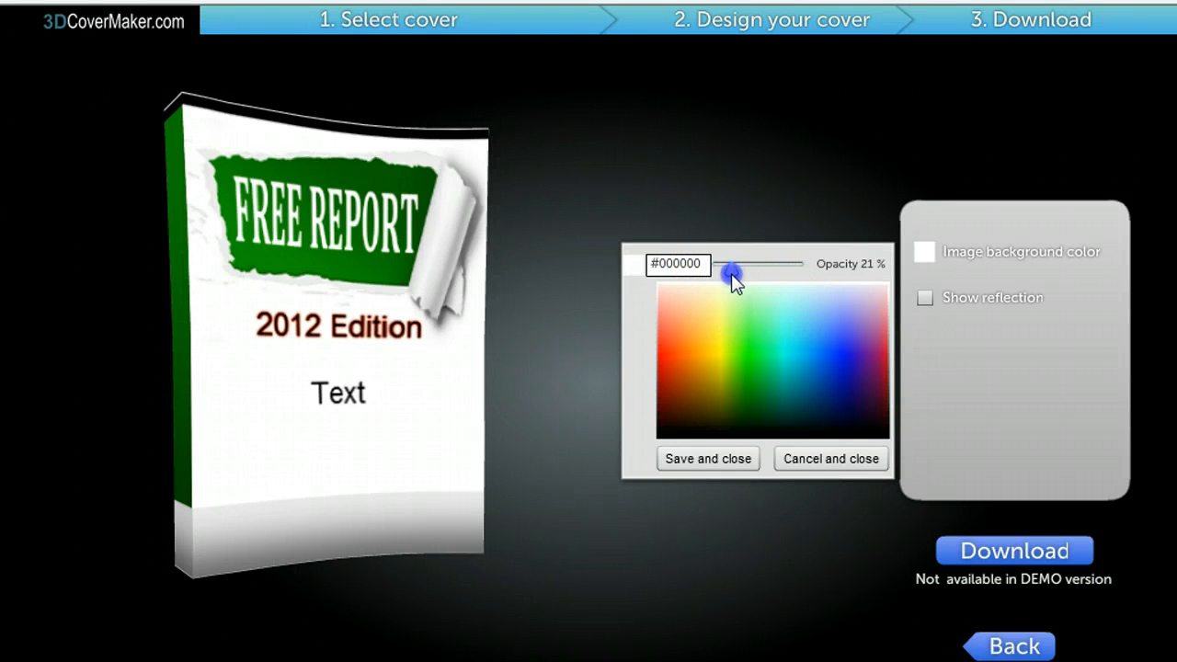
{"action": "left_click_drag", "start_coordinate": [732, 272], "coordinate": [698, 273]}
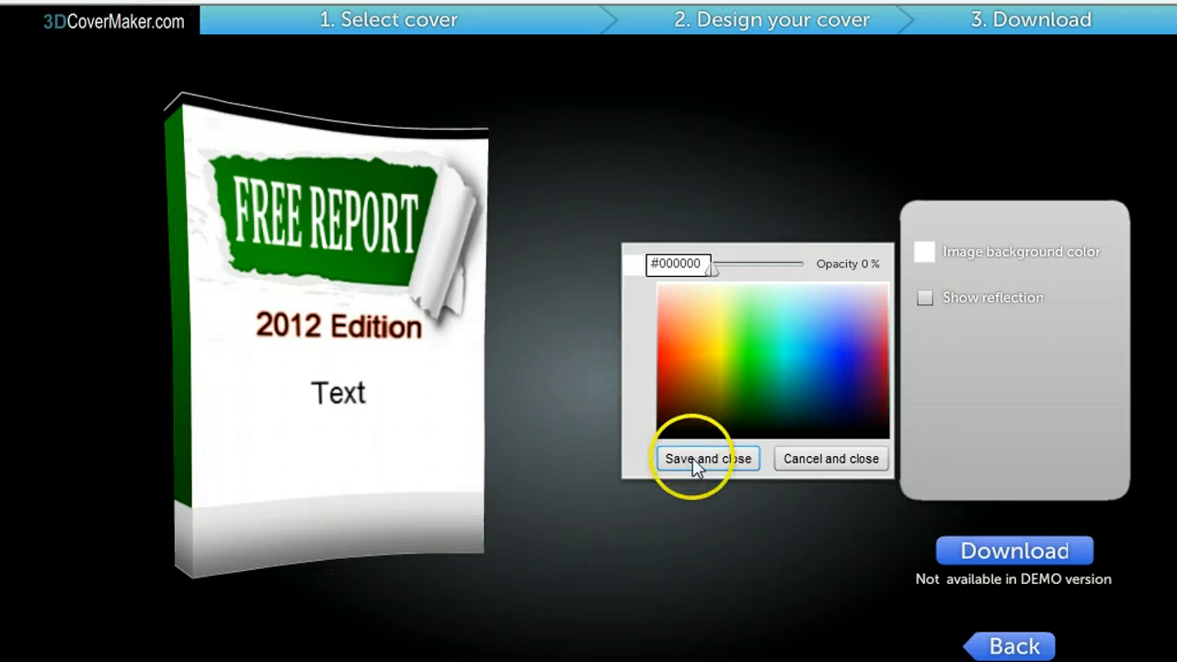
{"action": "left_click", "coordinate": [706, 460]}
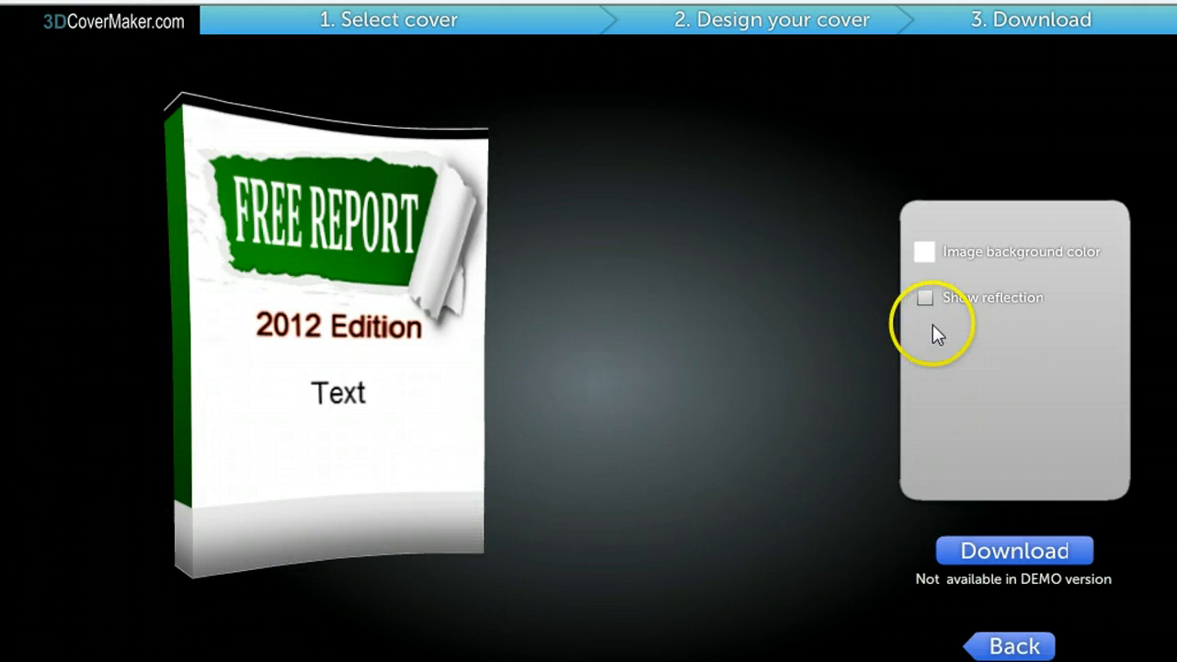
{"action": "left_click", "coordinate": [925, 298]}
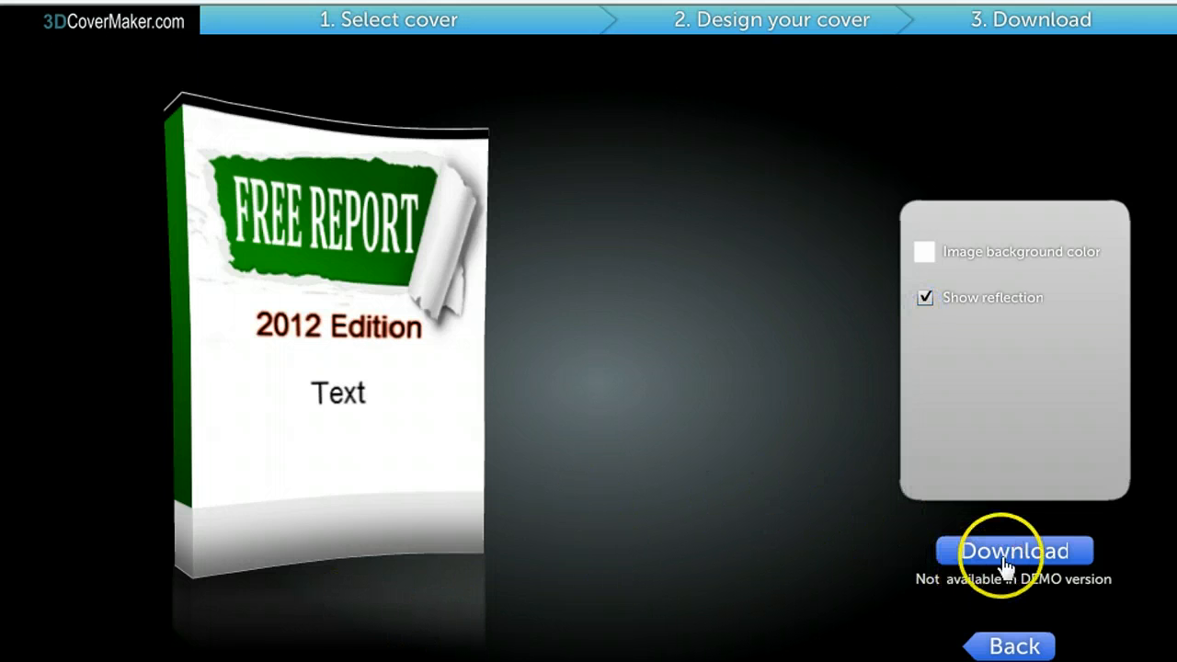
{"action": "mouse_move", "coordinate": [393, 182]}
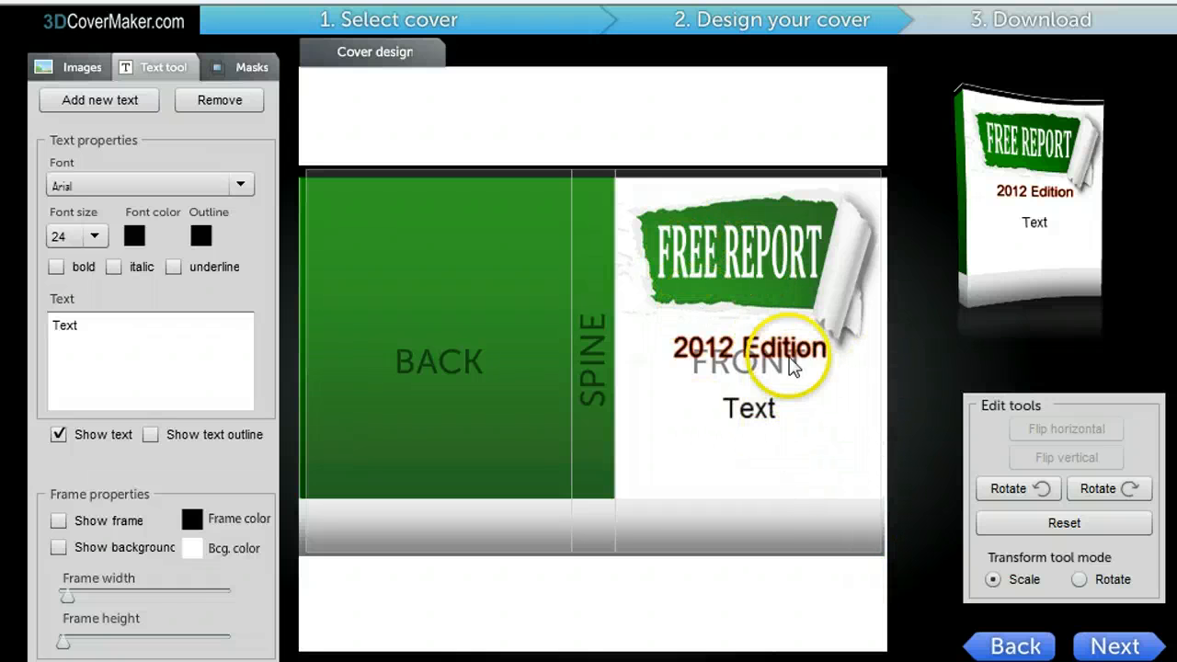
{"action": "mouse_move", "coordinate": [732, 280]}
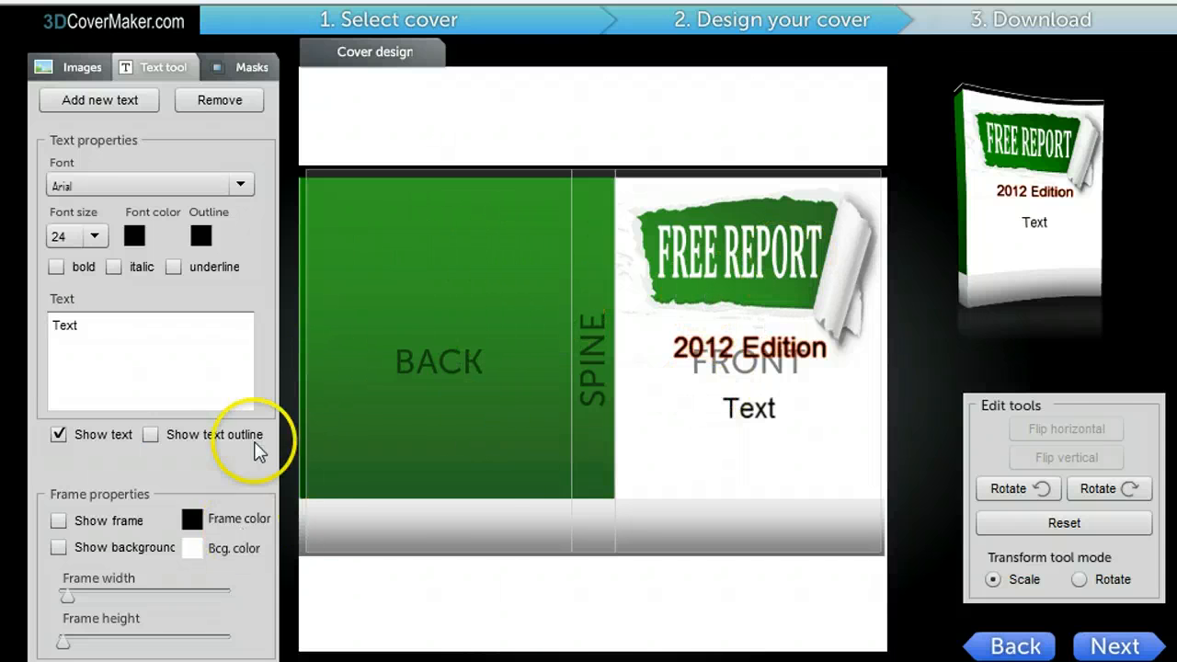
Step: Load the blue torn-paper Free Report background with the red bottom band
{"action": "left_click", "coordinate": [74, 66]}
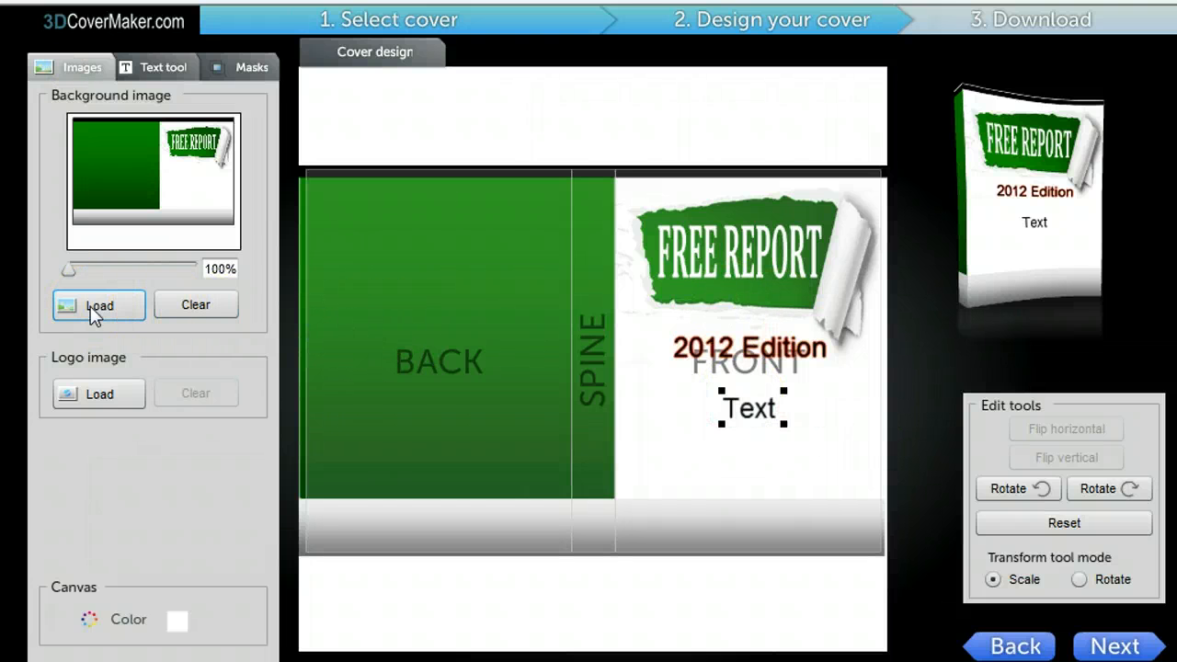
{"action": "left_click", "coordinate": [99, 305]}
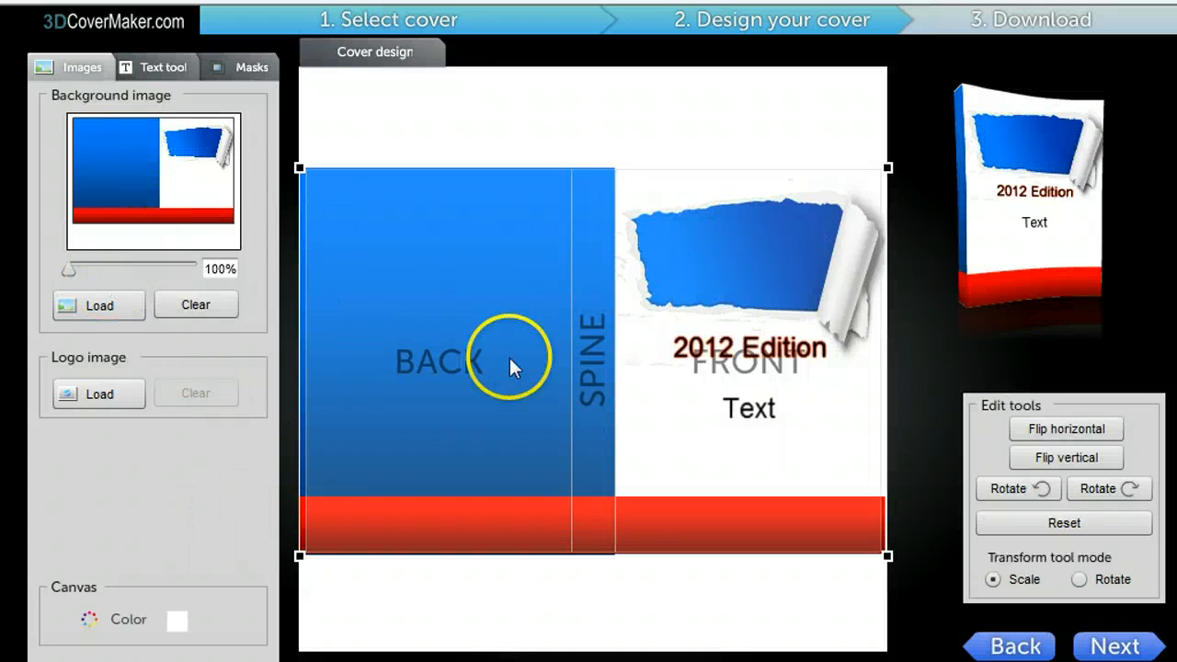
{"action": "mouse_move", "coordinate": [745, 268]}
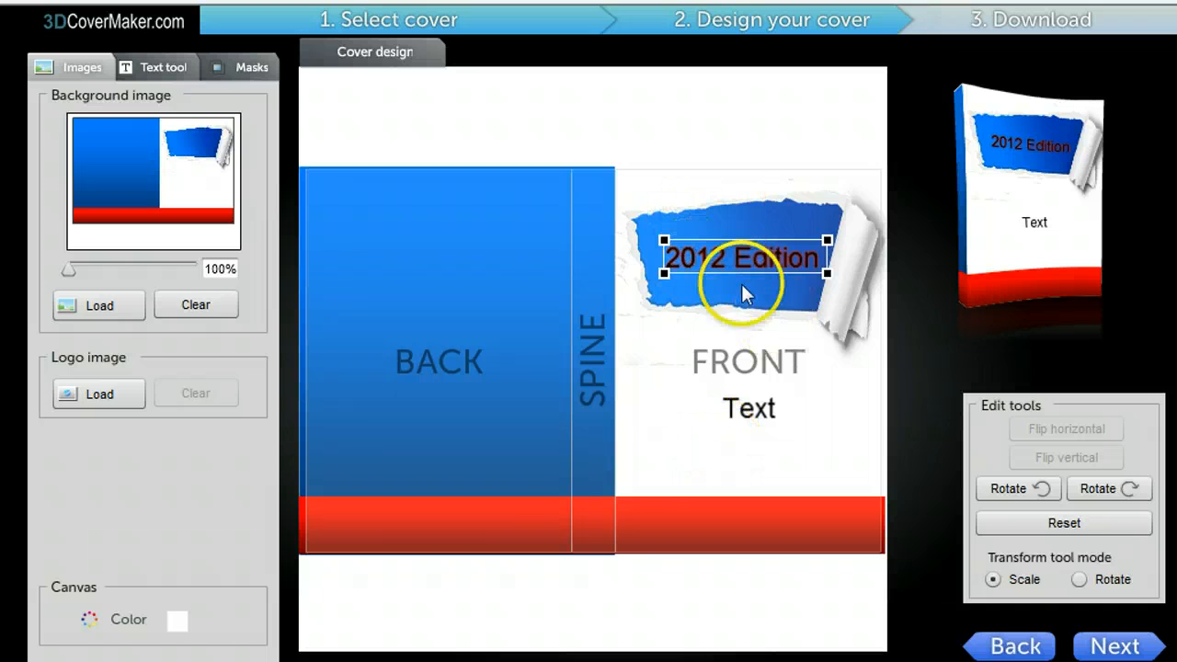
{"action": "mouse_move", "coordinate": [844, 416]}
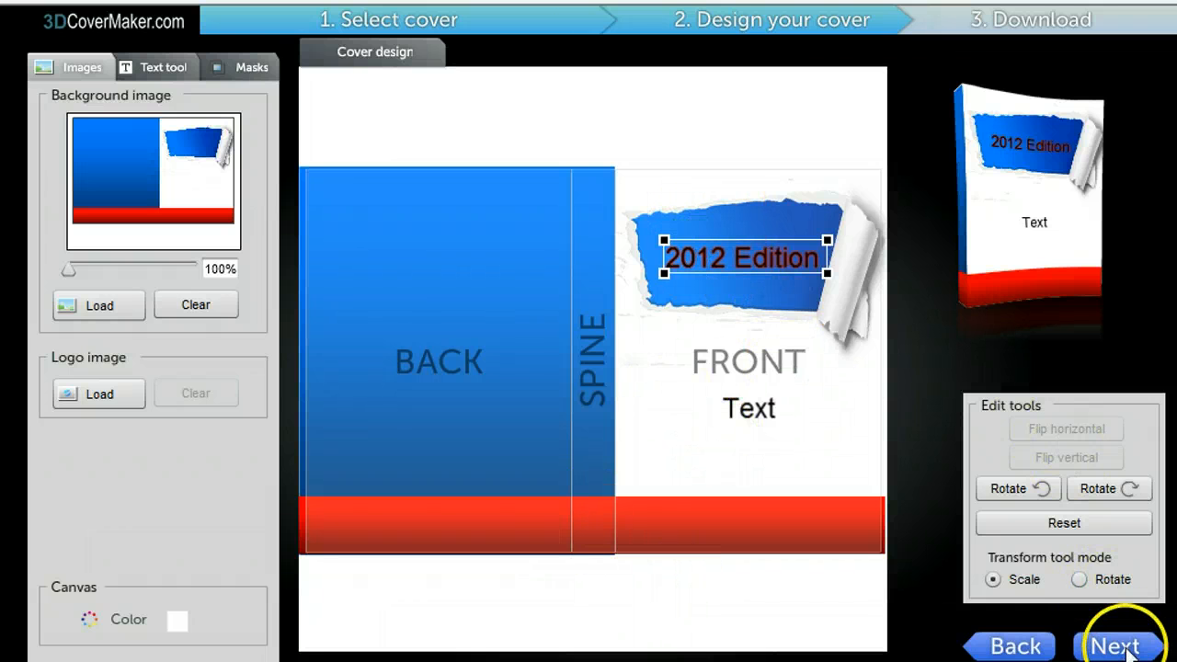
Step: Preview the redesigned cover in 3D without reflection, then return to design and show the mask options
{"action": "left_click", "coordinate": [1114, 644]}
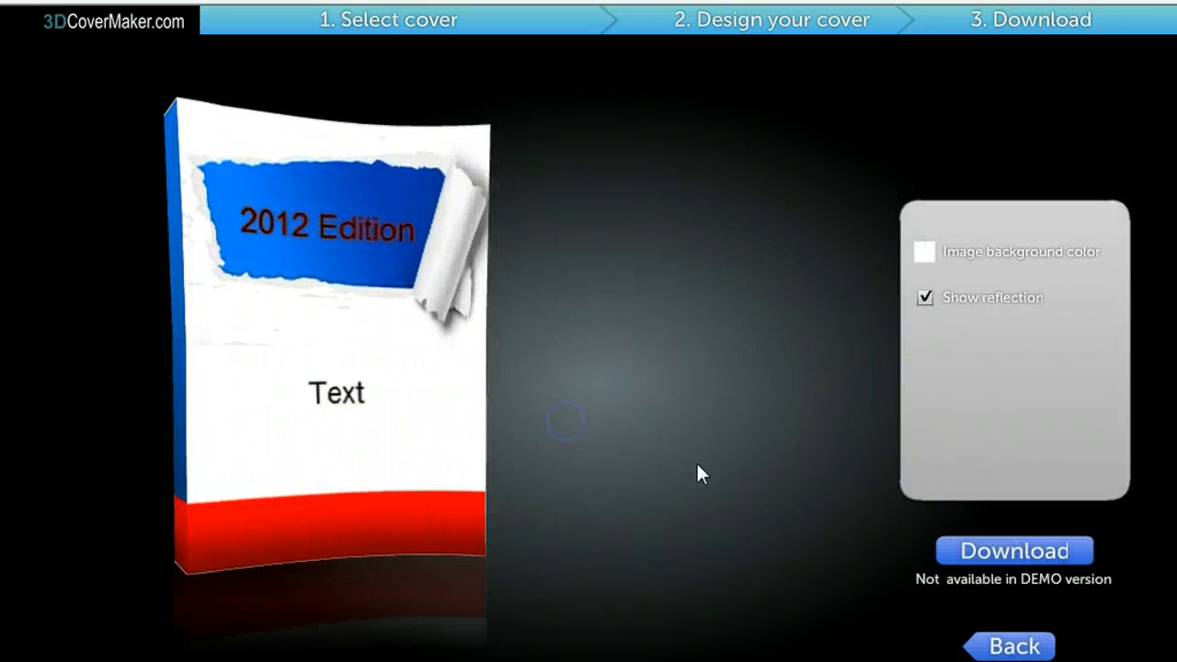
{"action": "left_click", "coordinate": [925, 298]}
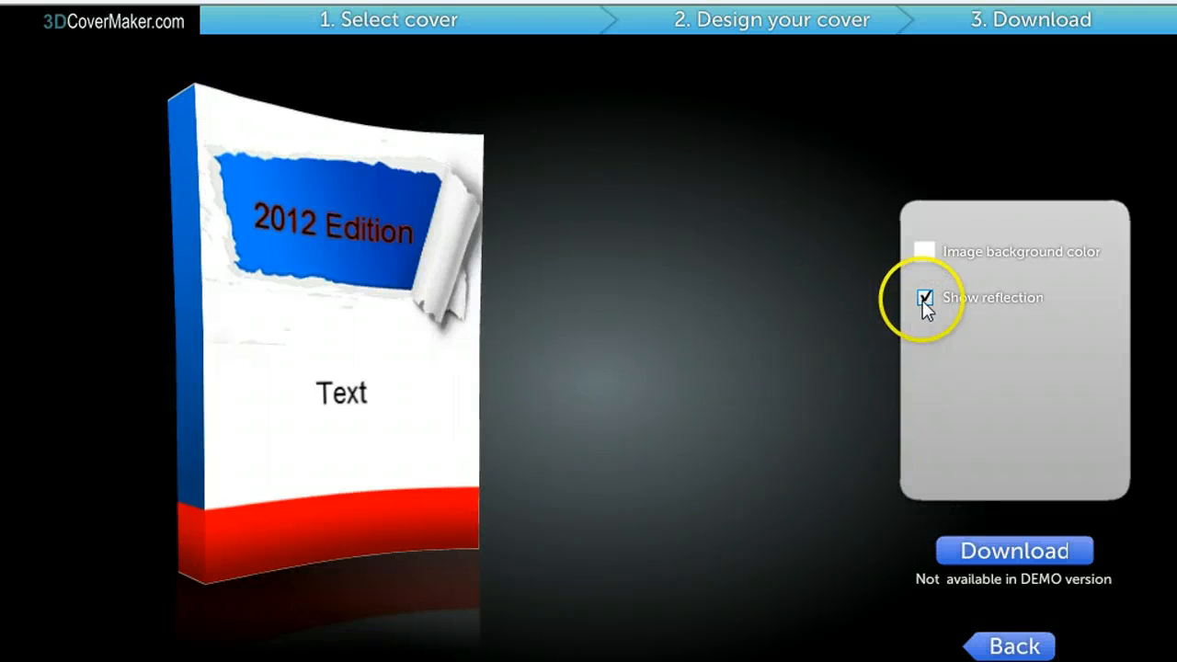
{"action": "left_click", "coordinate": [923, 298]}
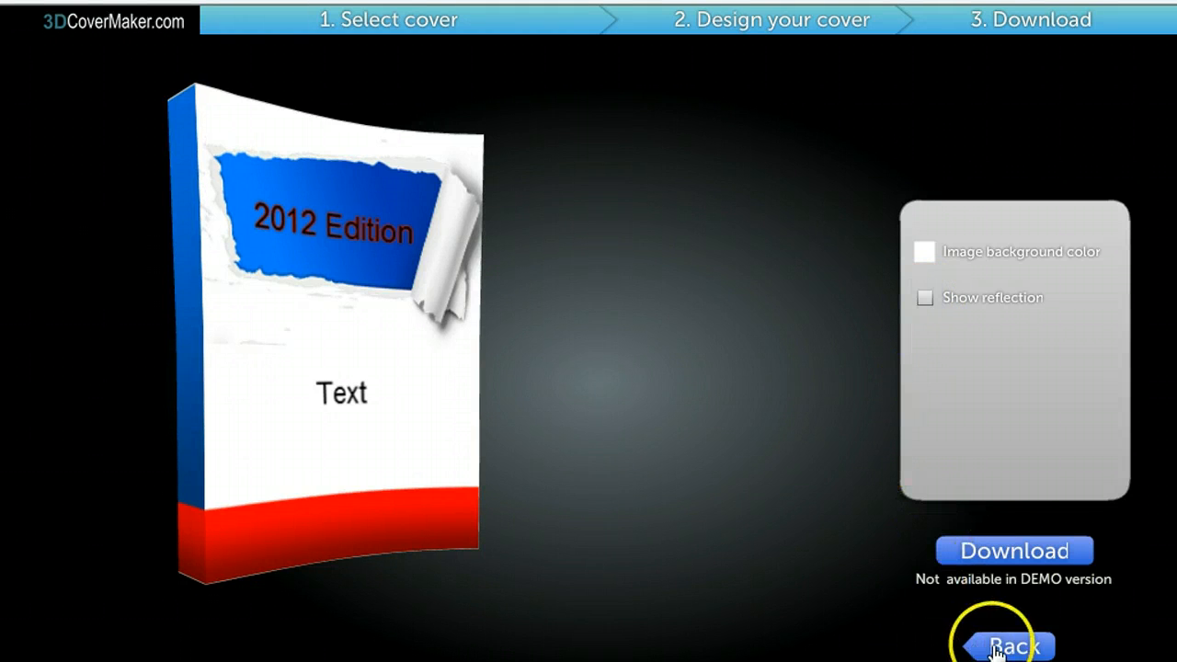
{"action": "left_click", "coordinate": [1012, 653]}
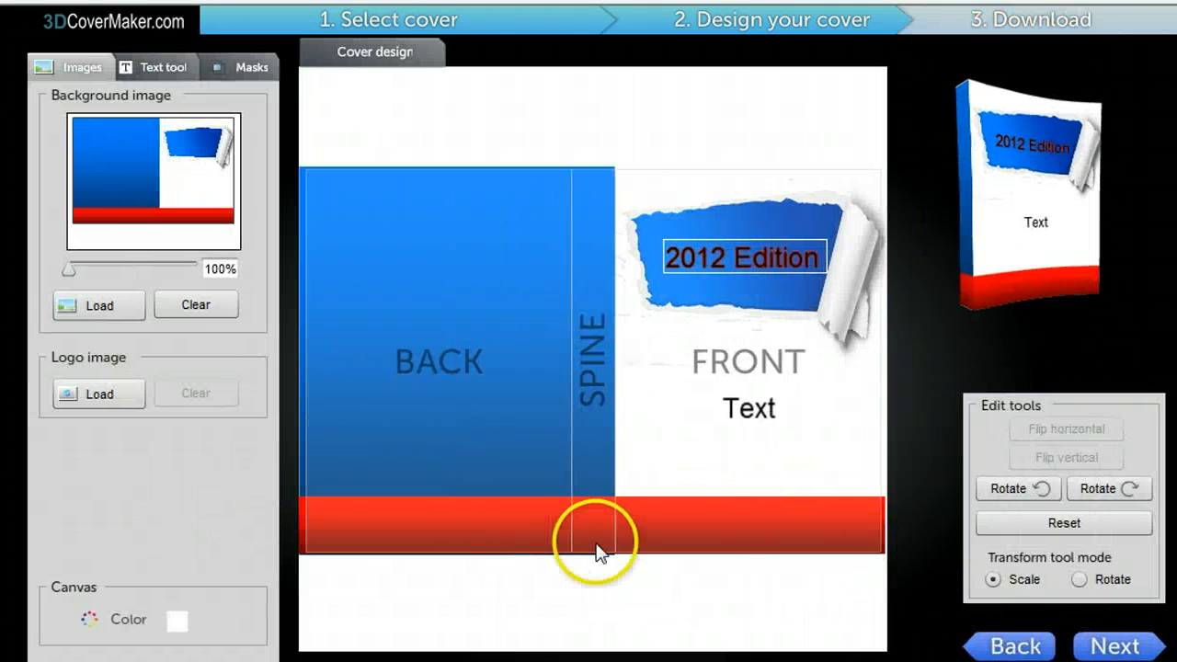
{"action": "left_click", "coordinate": [235, 66]}
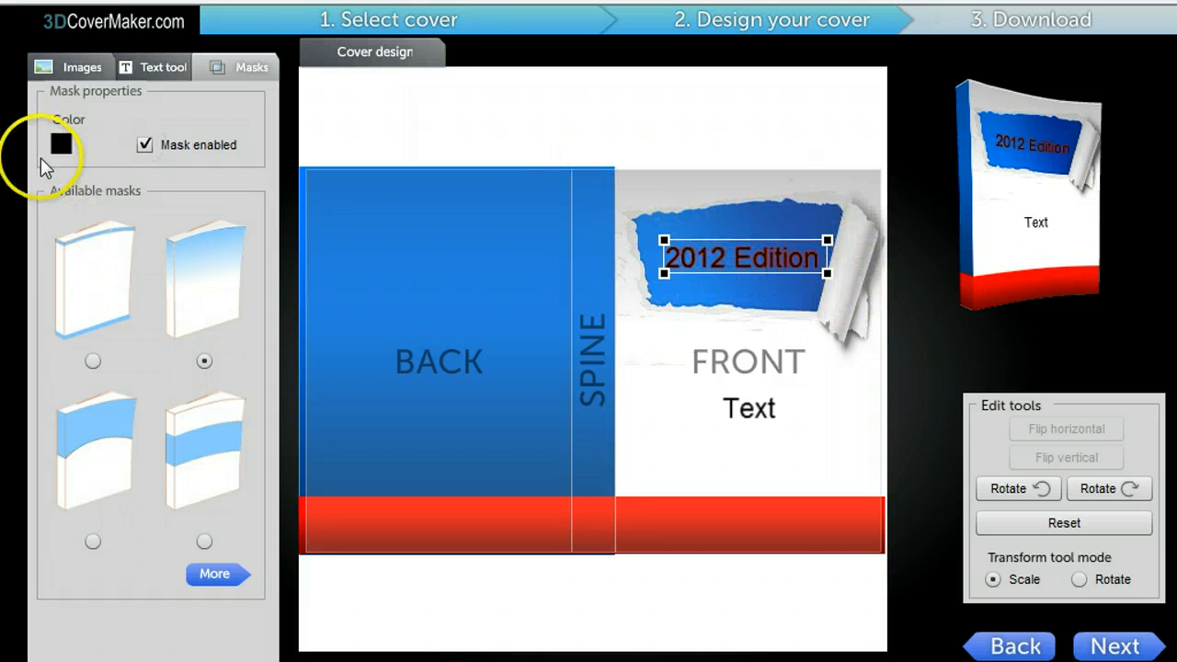
Step: Set a black fading mask at 100% opacity and toggle it on the cover
{"action": "left_click", "coordinate": [57, 143]}
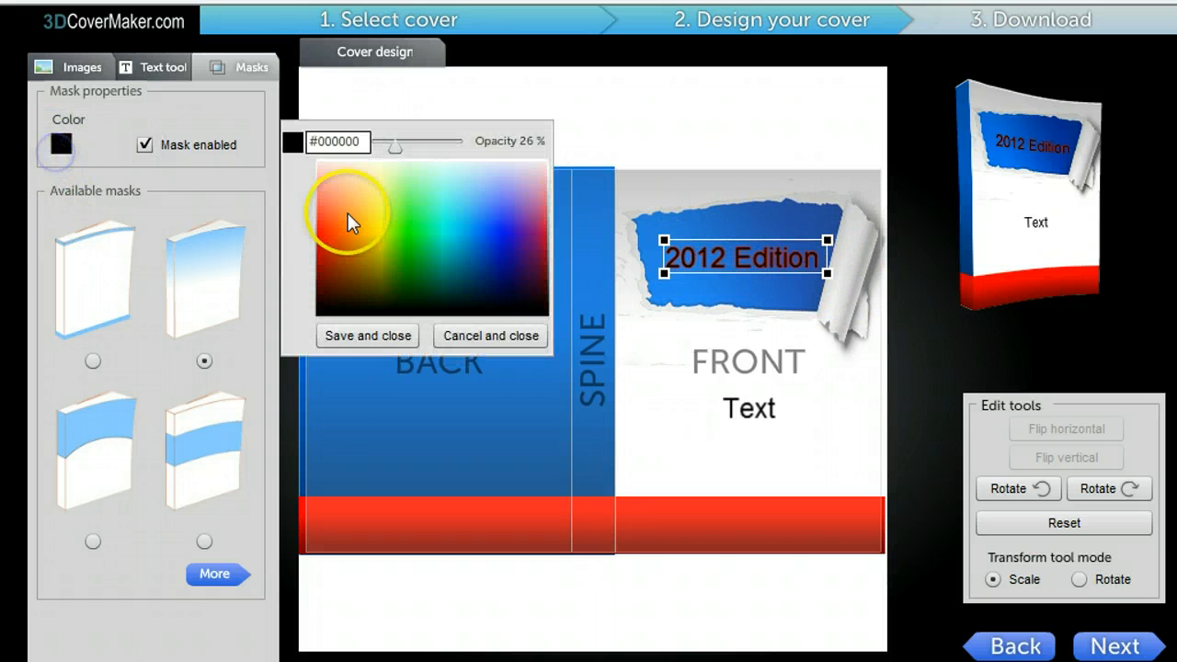
{"action": "left_click_drag", "start_coordinate": [394, 147], "coordinate": [426, 147]}
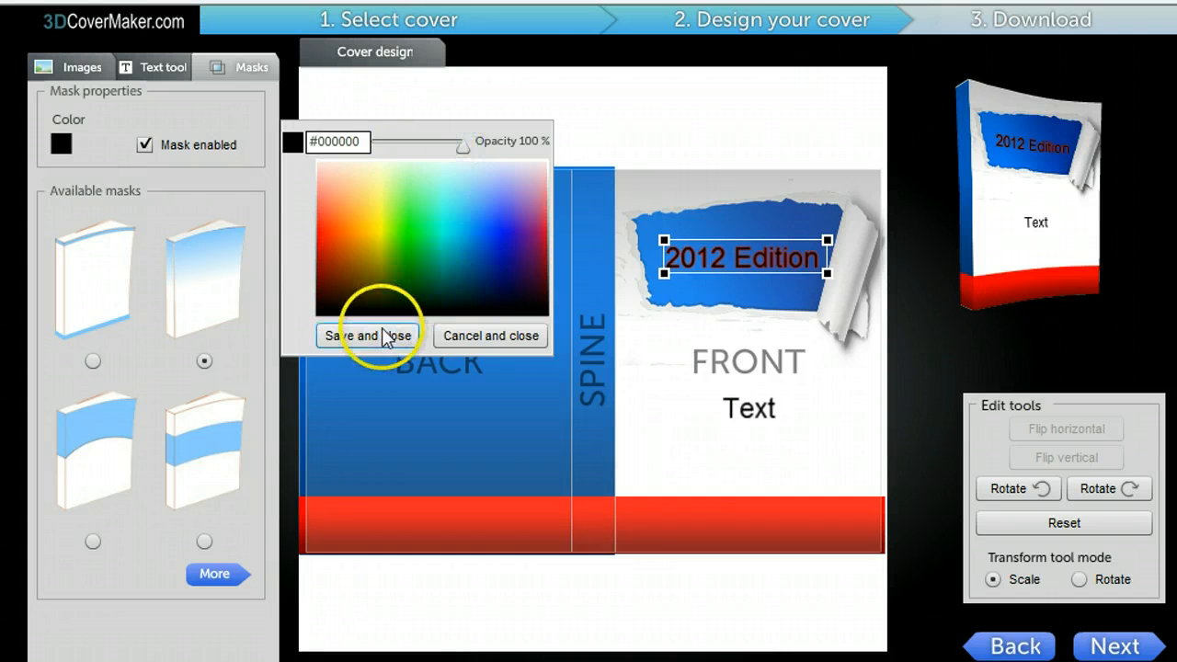
{"action": "left_click", "coordinate": [369, 335]}
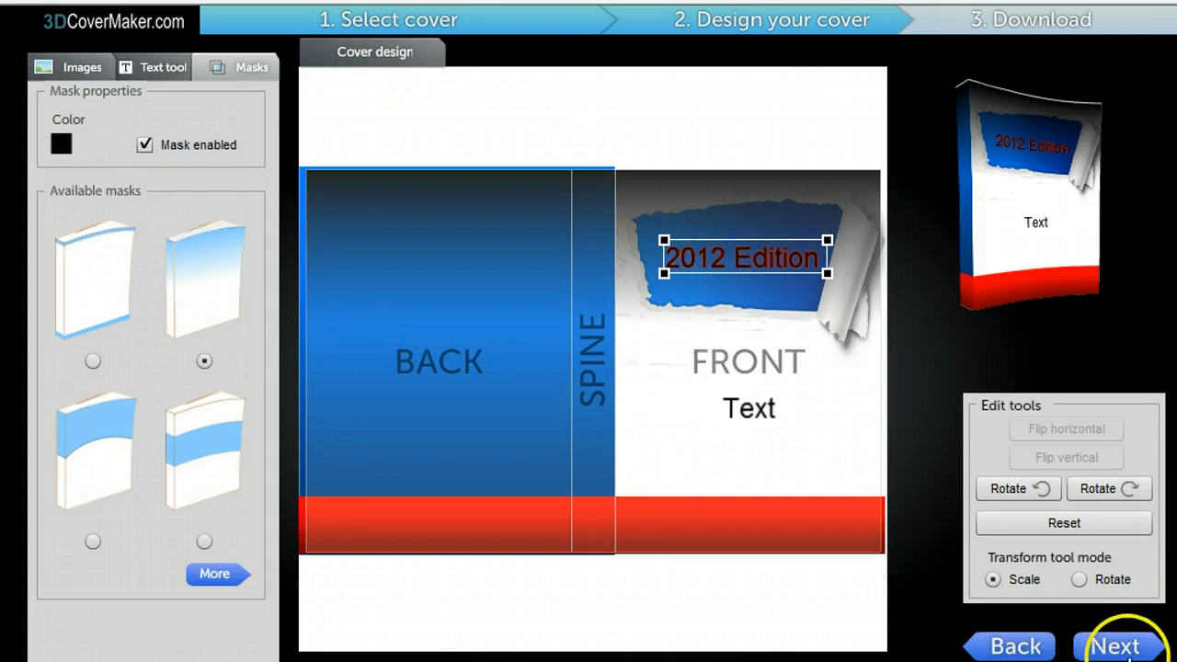
{"action": "left_click", "coordinate": [1117, 648]}
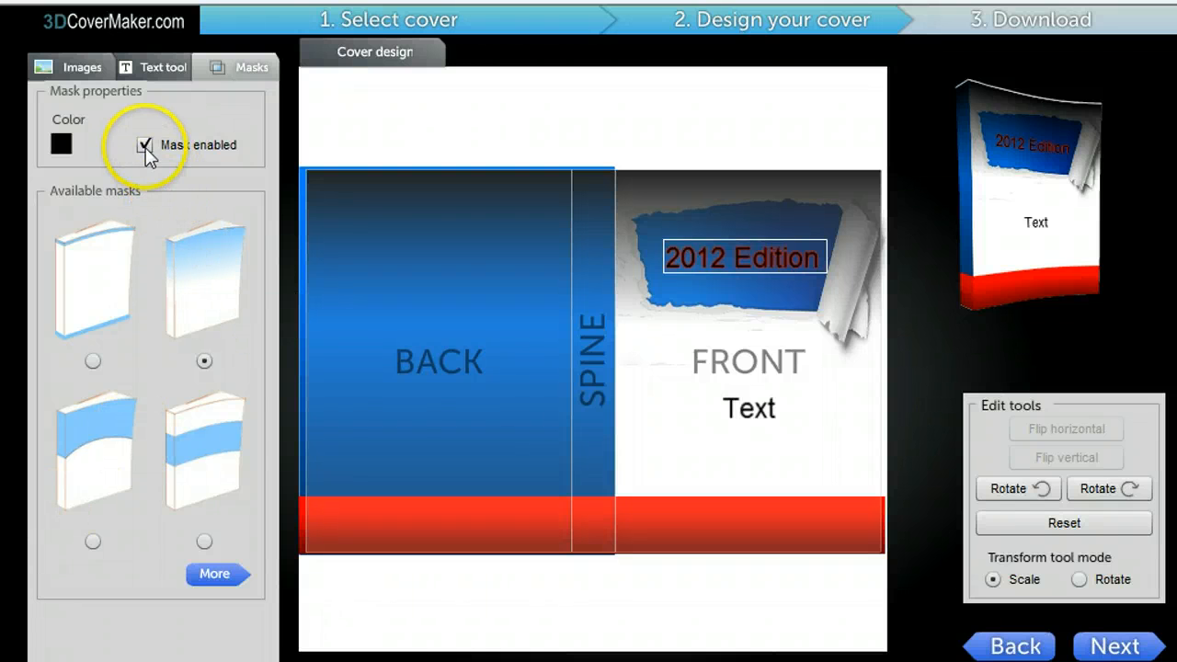
{"action": "left_click", "coordinate": [144, 146]}
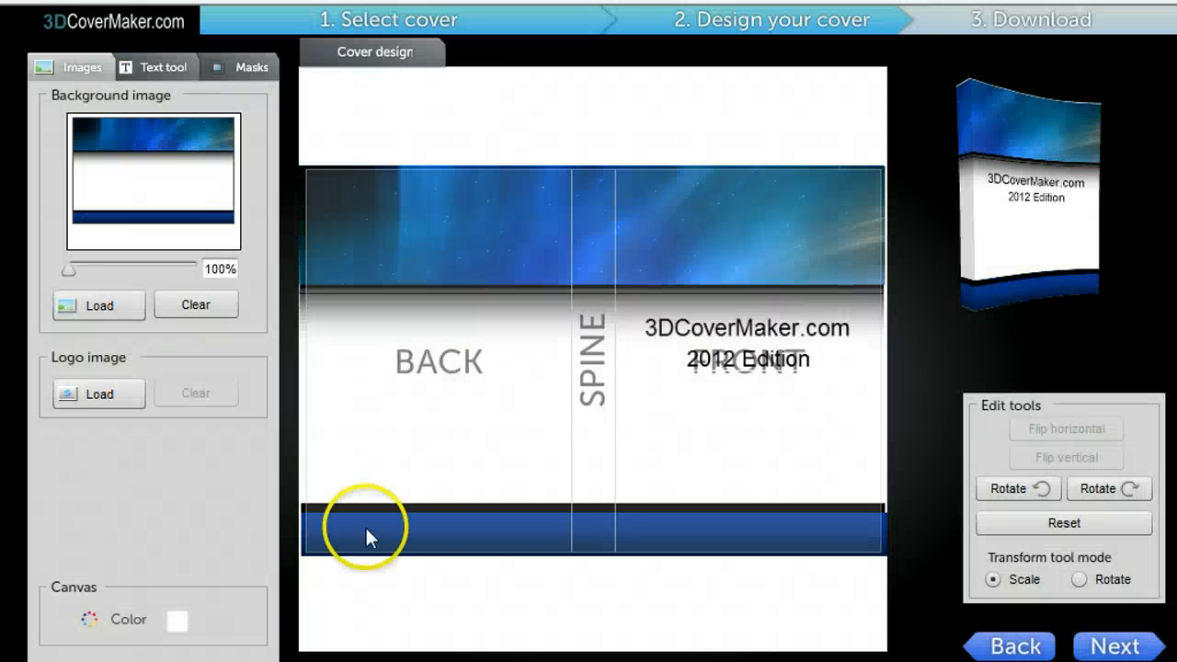
{"action": "mouse_move", "coordinate": [217, 239]}
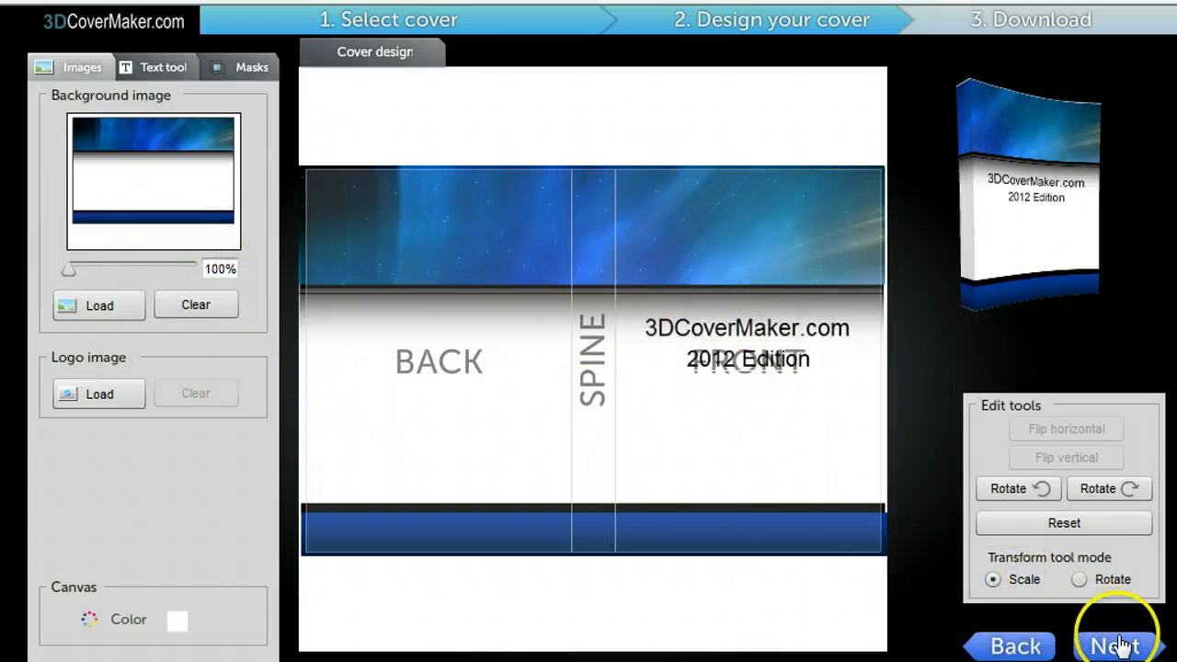
Step: Show the blue starry 3DCoverMaker.com 2012 Edition cover as a 3D book
{"action": "left_click", "coordinate": [1111, 643]}
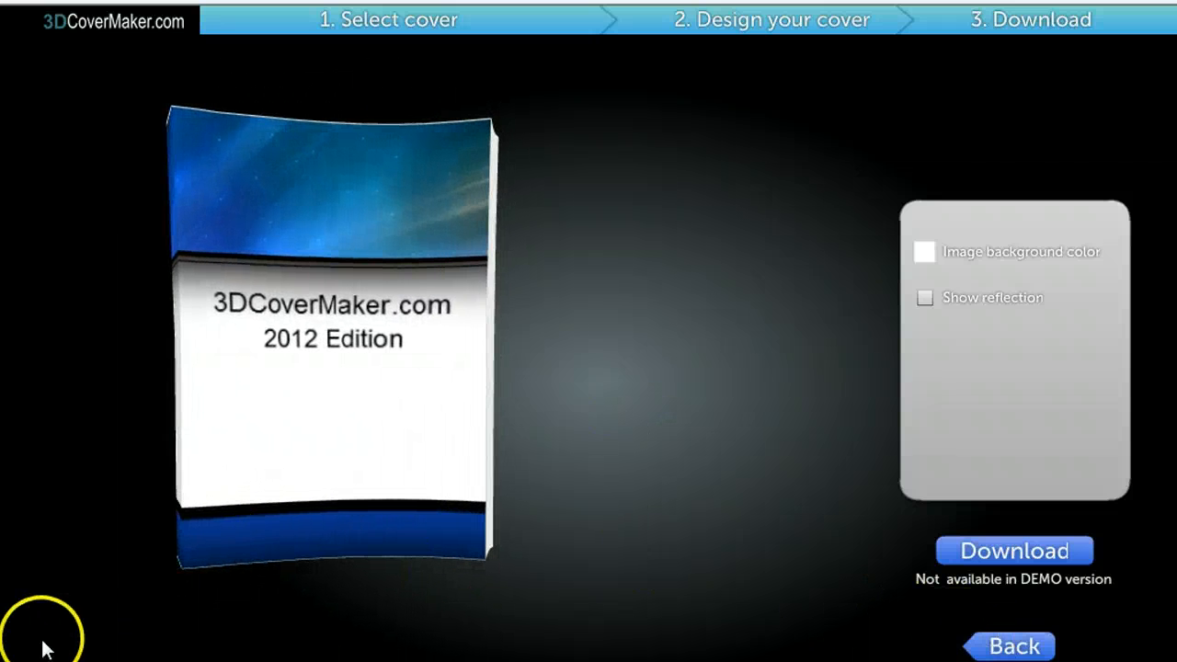
Step: Go back to design and preview the London night cover in 3D
{"action": "left_click", "coordinate": [770, 18]}
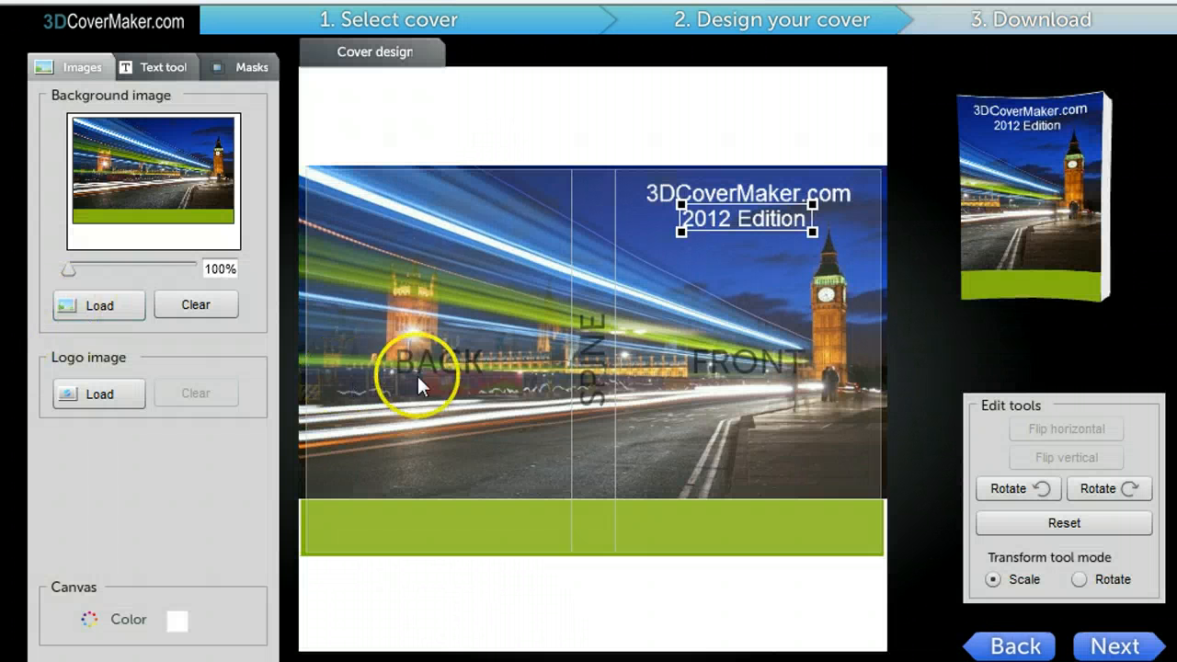
{"action": "mouse_move", "coordinate": [999, 217]}
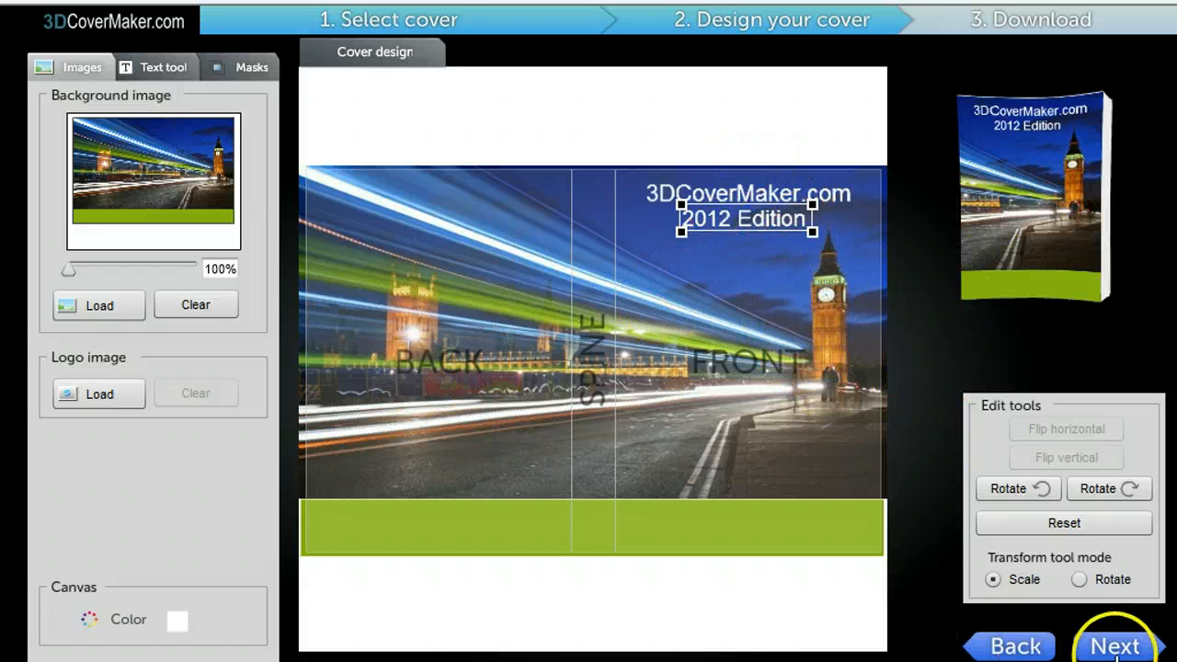
{"action": "left_click", "coordinate": [1115, 644]}
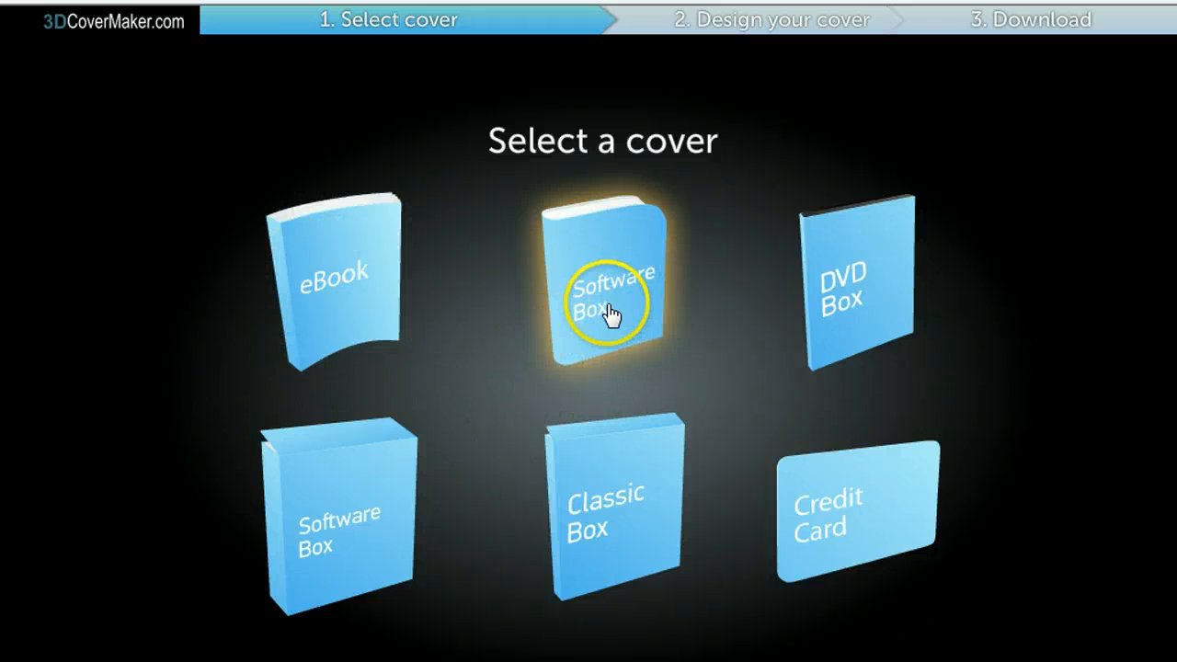
Step: Create a Software Box cover and rotate it in 3D to show the spine and side
{"action": "left_click", "coordinate": [610, 287]}
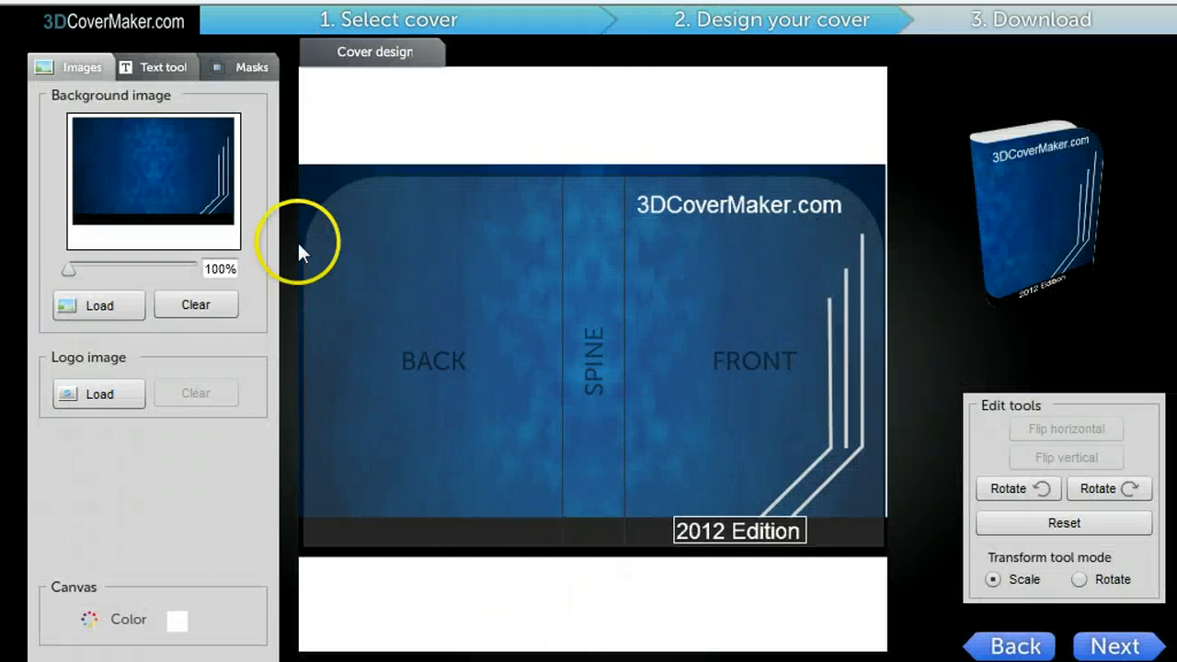
{"action": "mouse_move", "coordinate": [823, 175]}
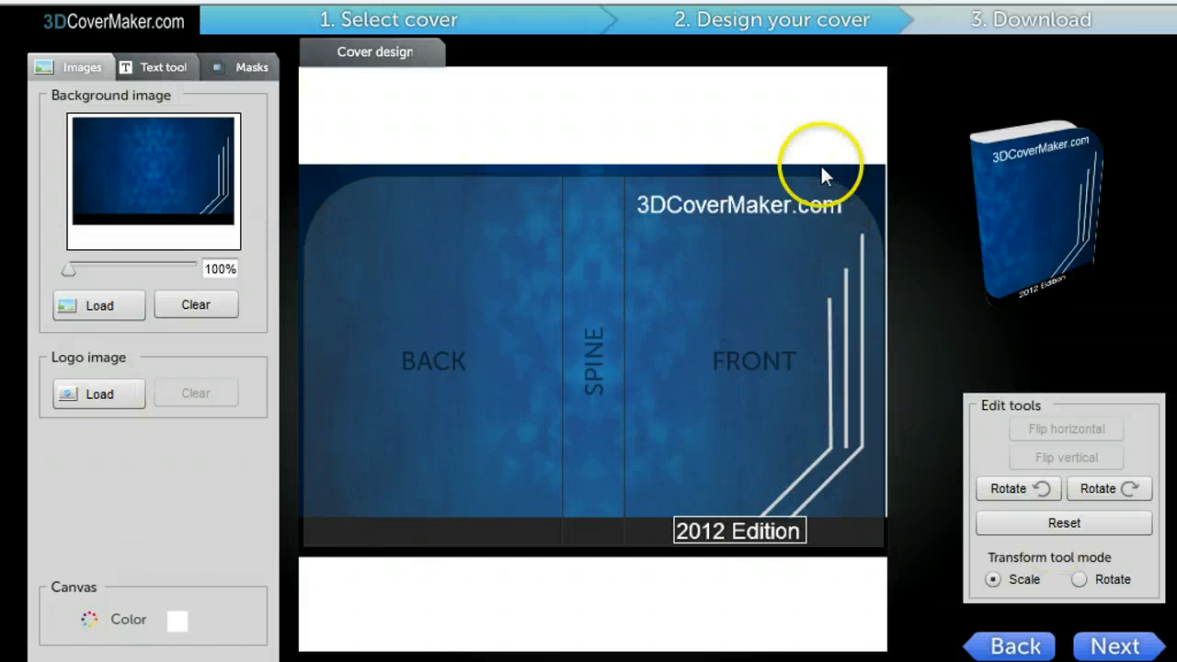
{"action": "mouse_move", "coordinate": [600, 305]}
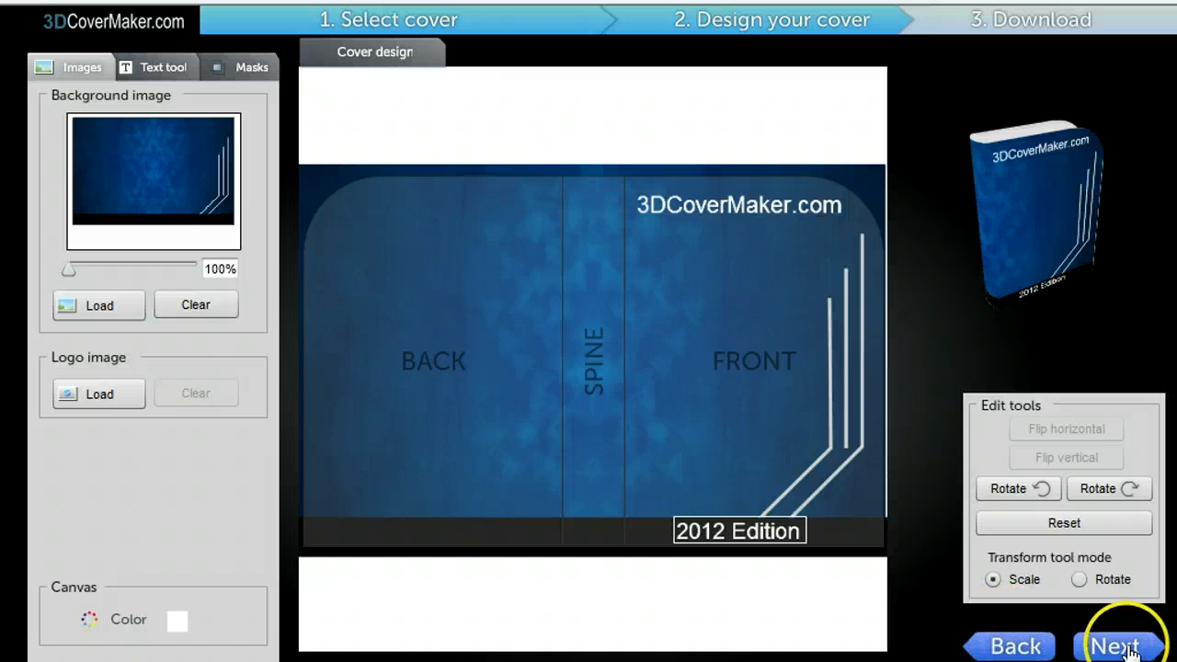
{"action": "left_click", "coordinate": [1114, 644]}
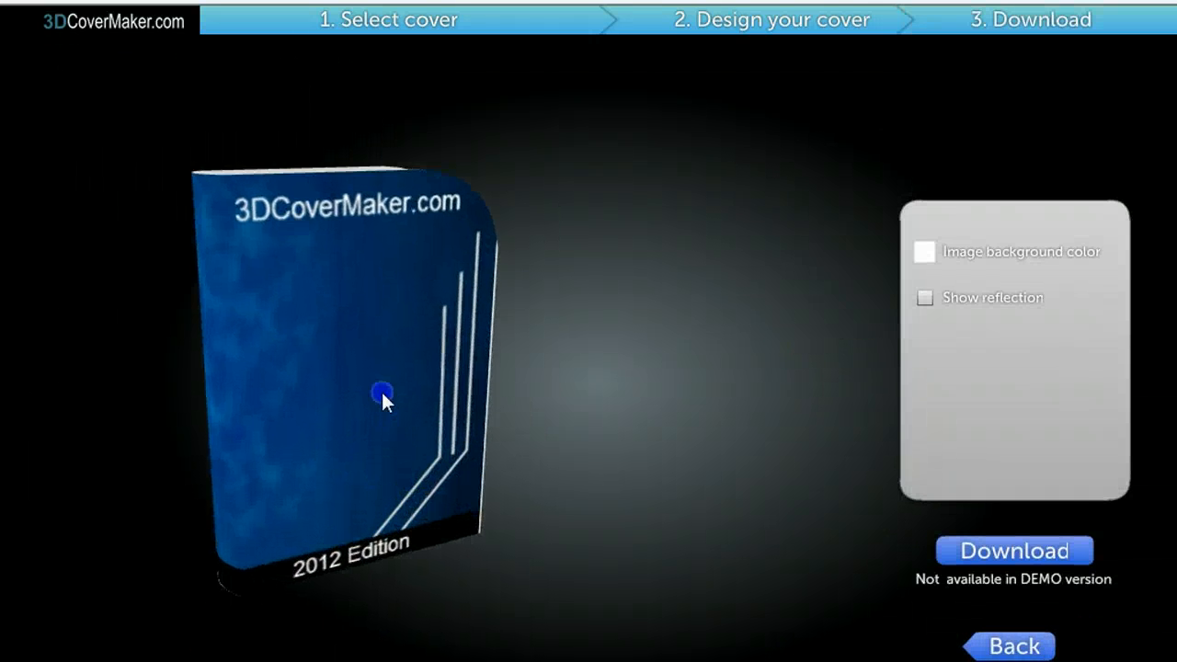
{"action": "left_click_drag", "start_coordinate": [383, 390], "coordinate": [403, 537]}
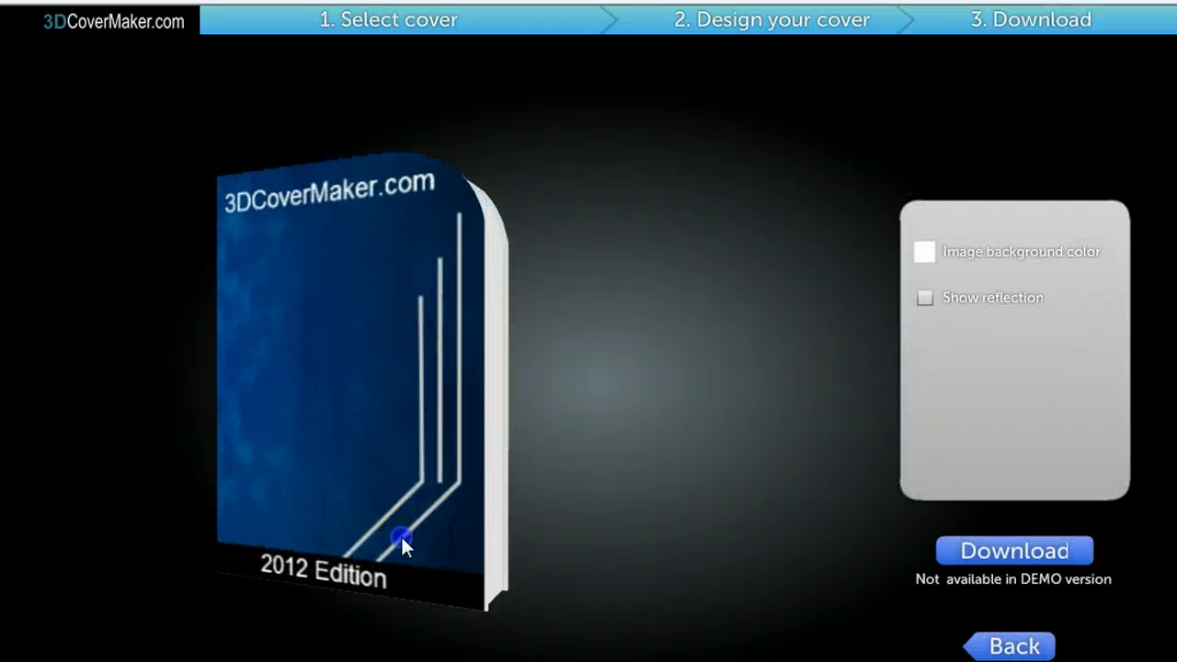
{"action": "left_click_drag", "start_coordinate": [402, 537], "coordinate": [460, 505]}
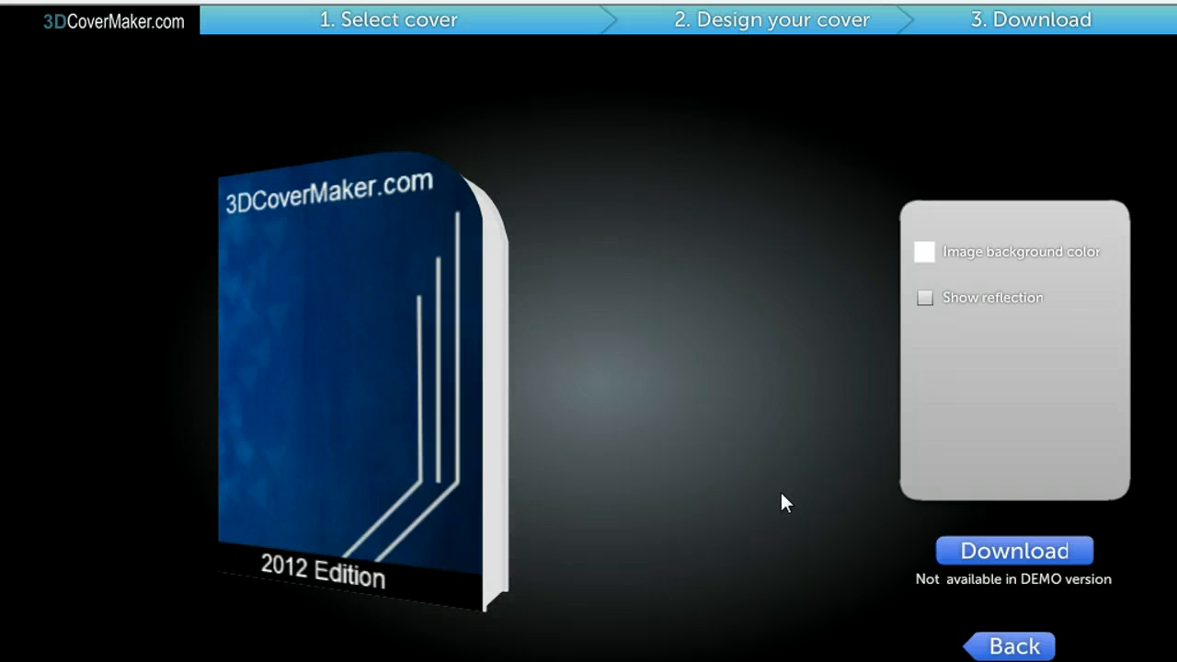
Step: Enable Show reflection beneath the software box
{"action": "left_click", "coordinate": [925, 298]}
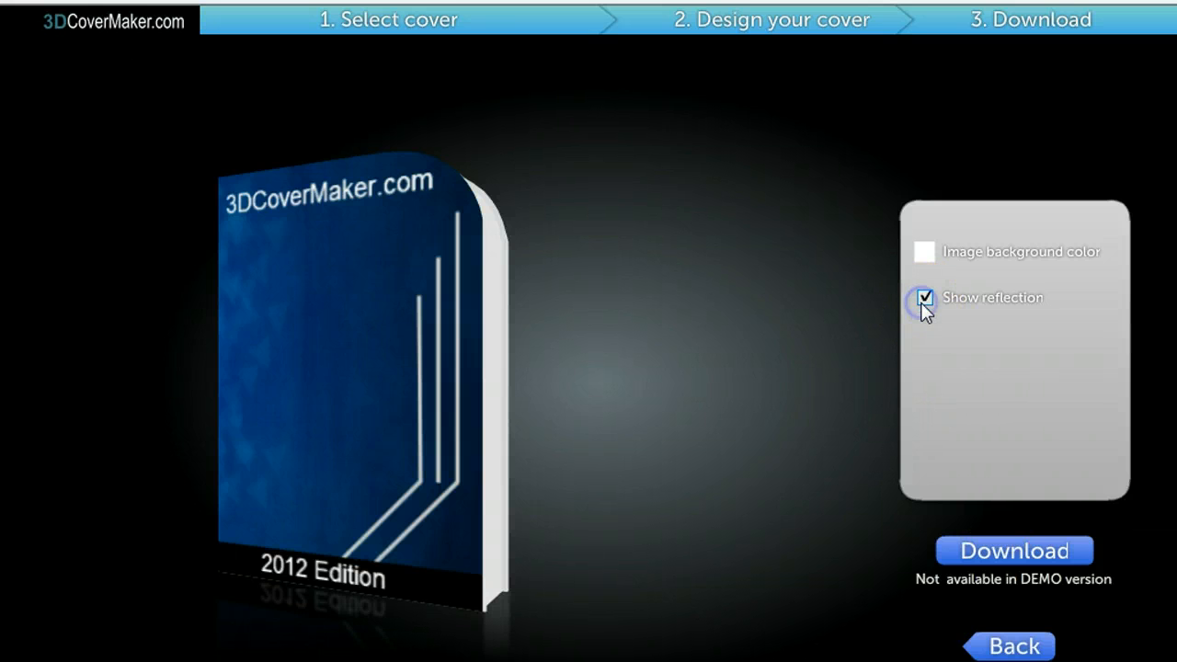
{"action": "left_click", "coordinate": [923, 297]}
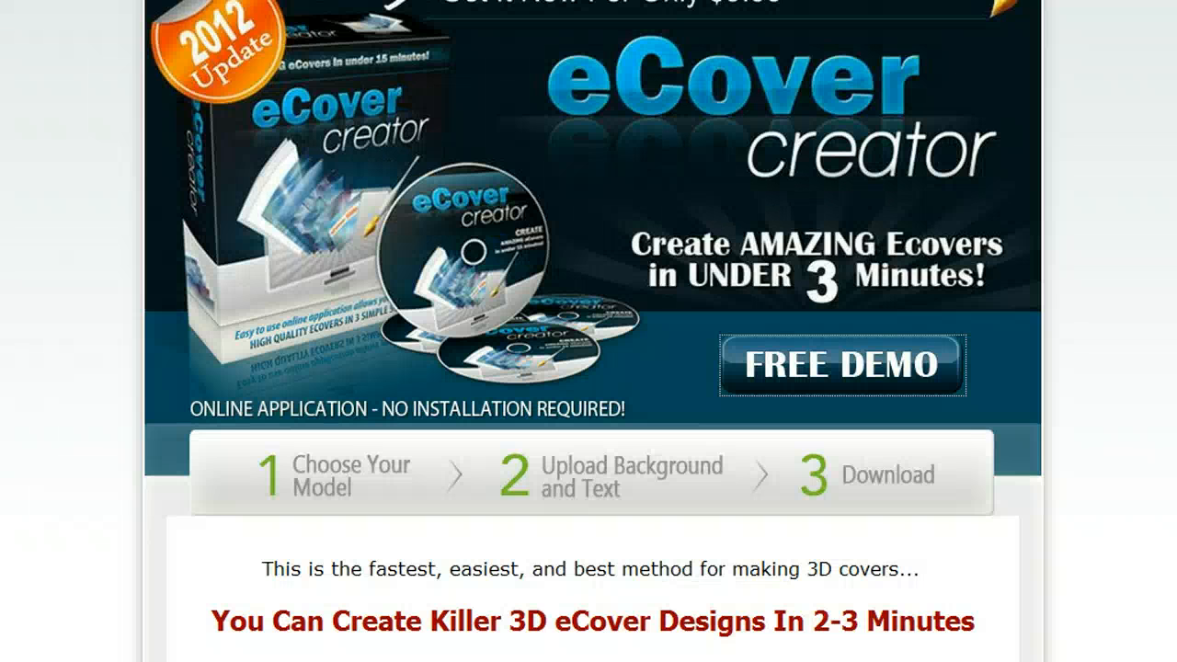
Step: Scroll the eCover Creator sales page down to the $9.99/year pricing and Add To Cart section
{"action": "scroll", "scroll_direction": "down", "scroll_amount": 3}
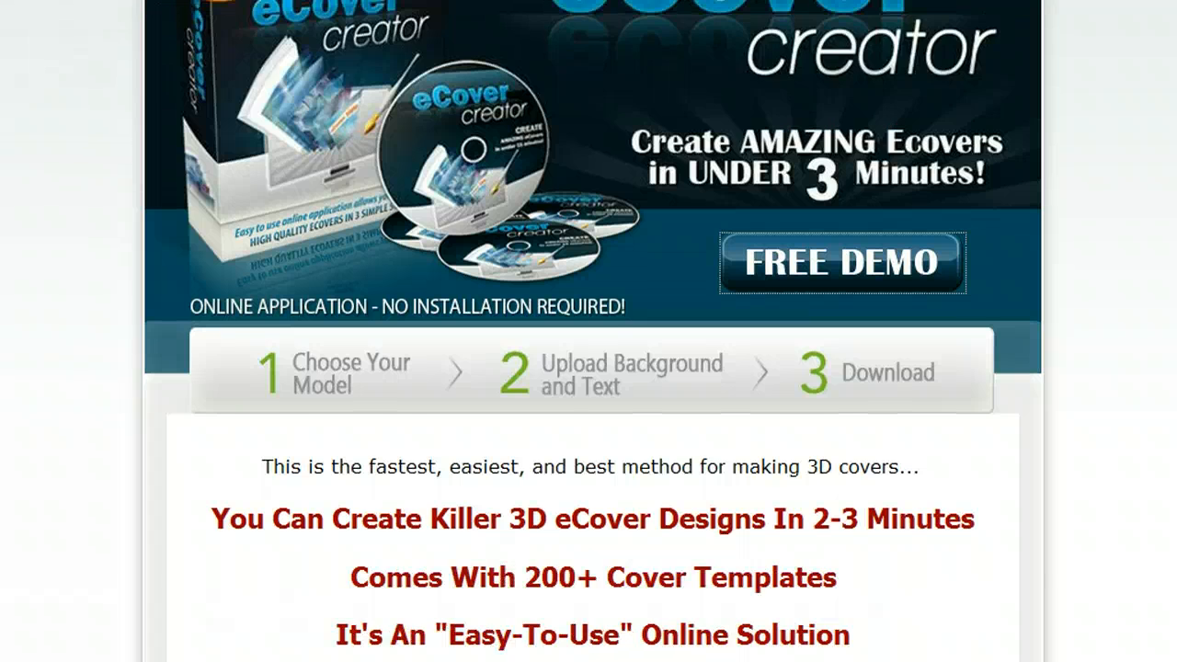
{"action": "scroll", "scroll_direction": "down", "scroll_amount": 3}
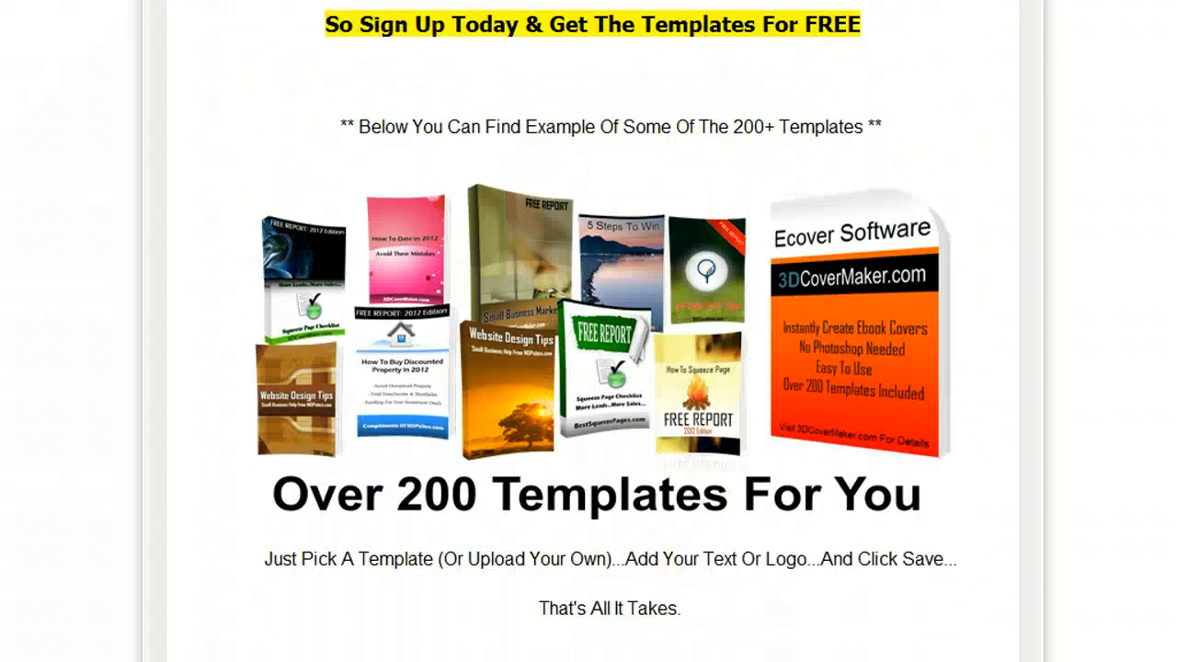
{"action": "mouse_move", "coordinate": [604, 297]}
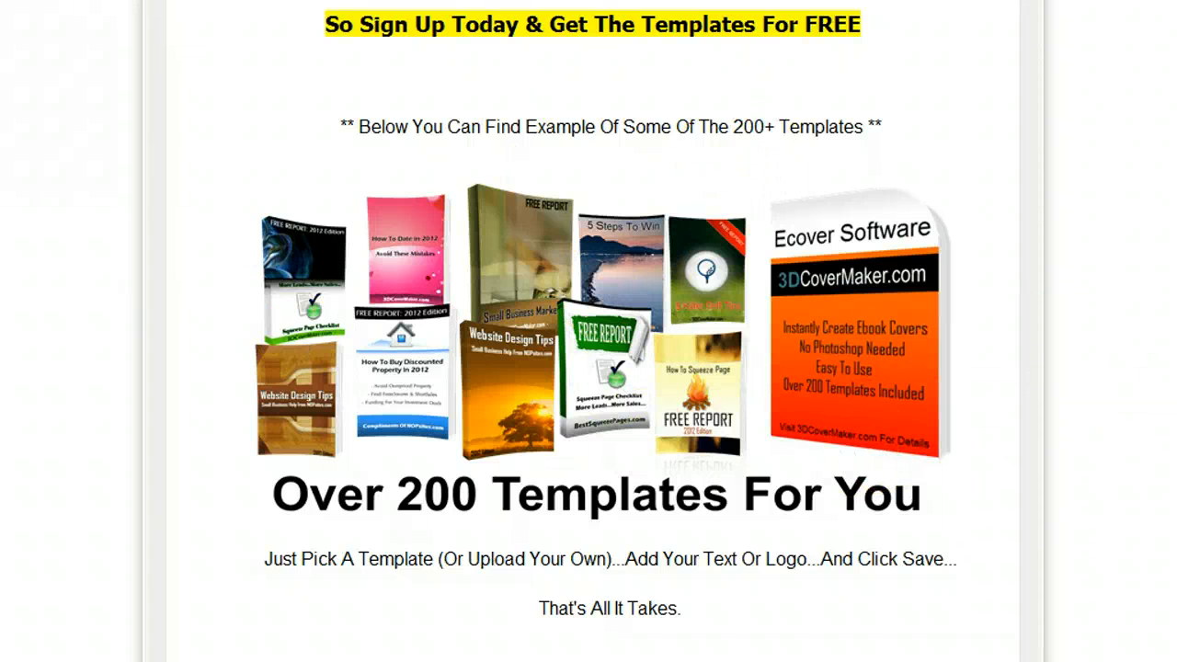
{"action": "scroll", "scroll_direction": "down", "scroll_amount": 3}
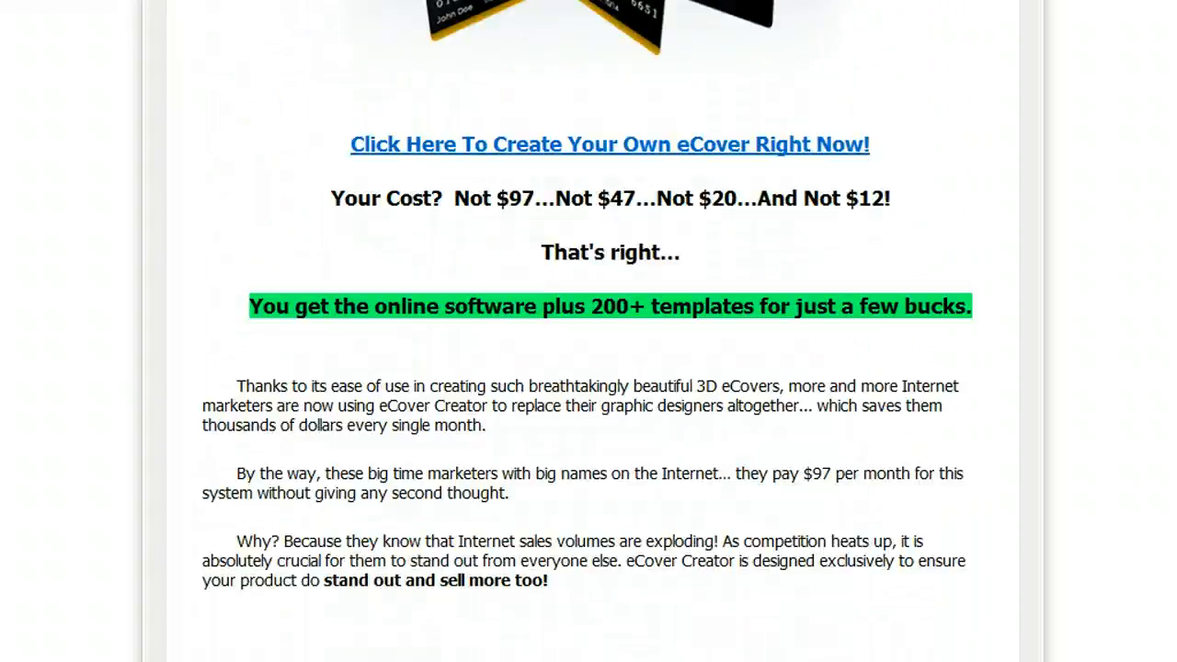
{"action": "scroll", "scroll_direction": "down", "scroll_amount": 3}
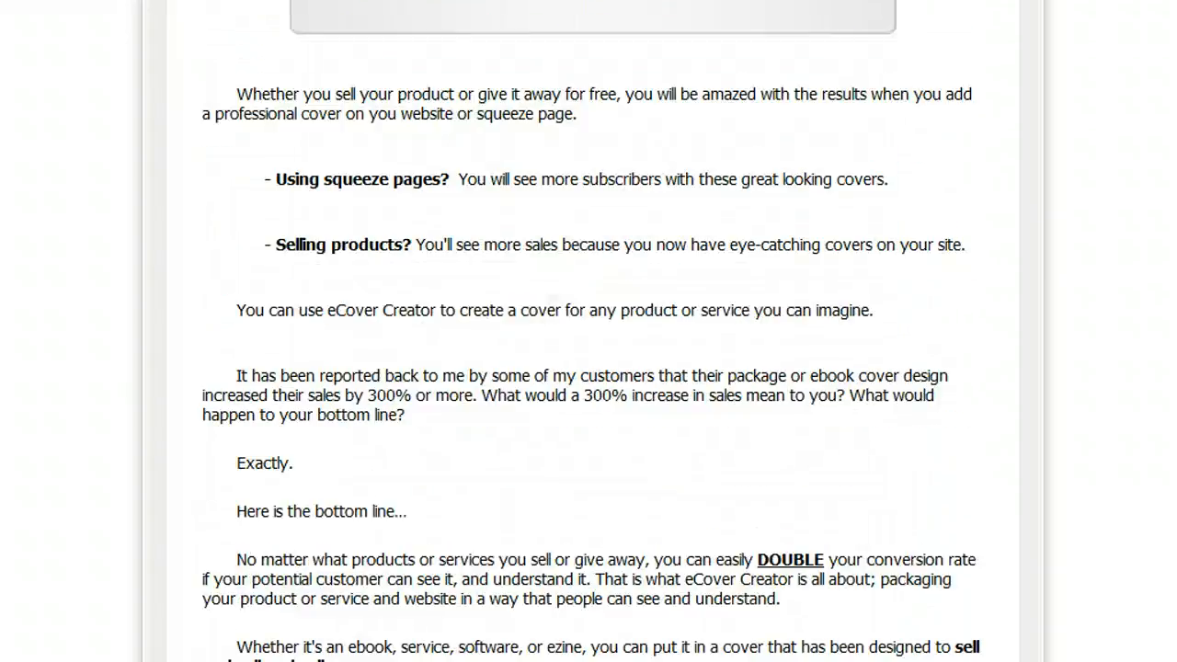
{"action": "scroll", "scroll_direction": "down", "scroll_amount": 3}
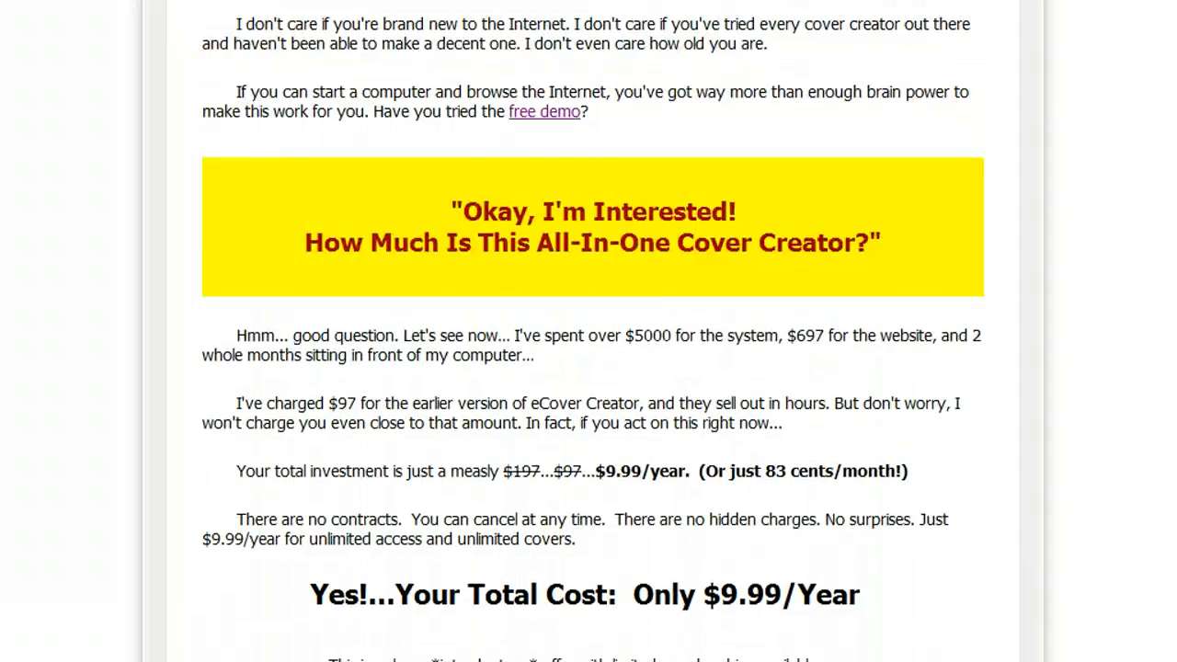
{"action": "scroll", "scroll_direction": "down", "scroll_amount": 3}
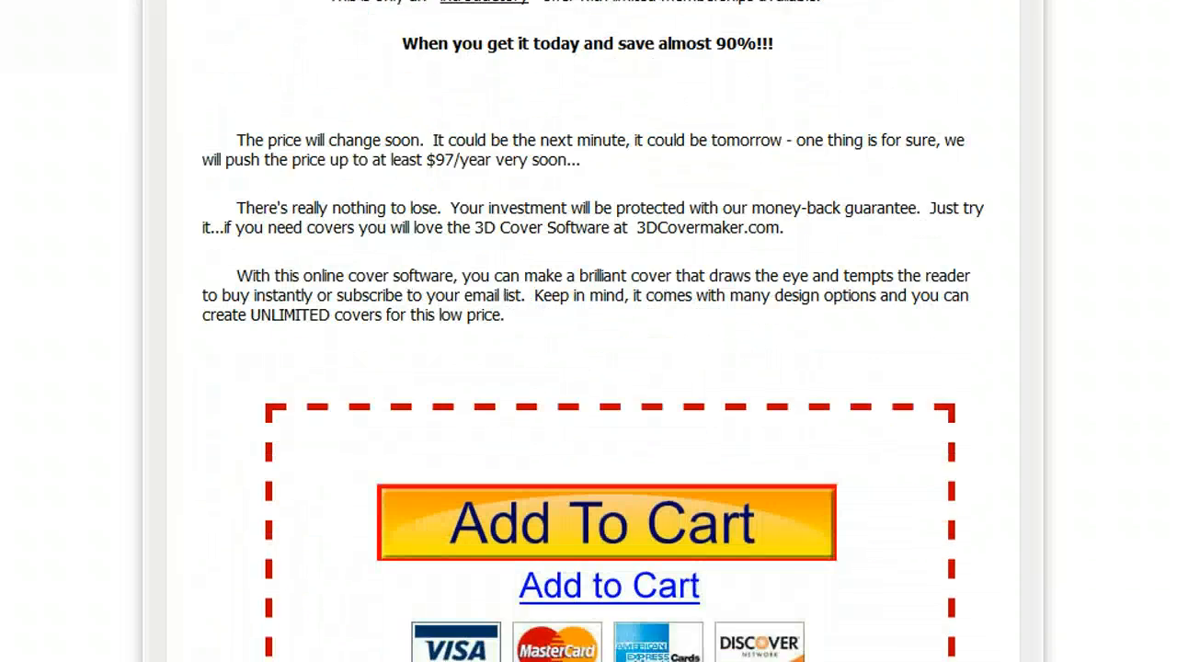
{"action": "scroll", "scroll_direction": "down", "scroll_amount": 3}
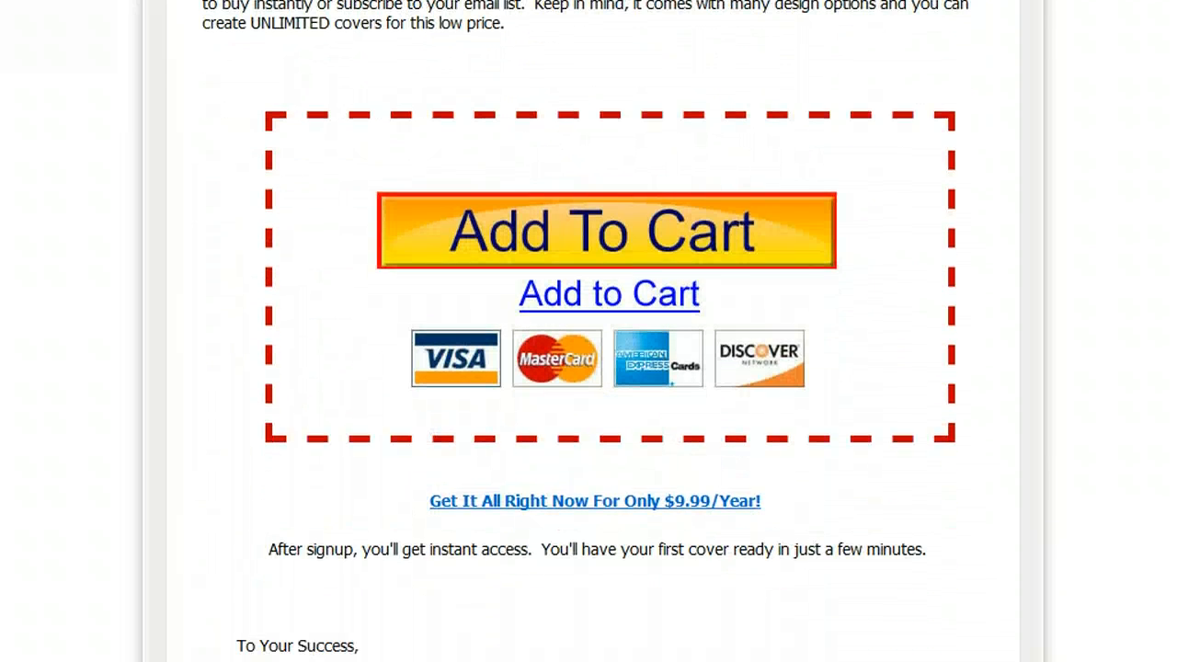